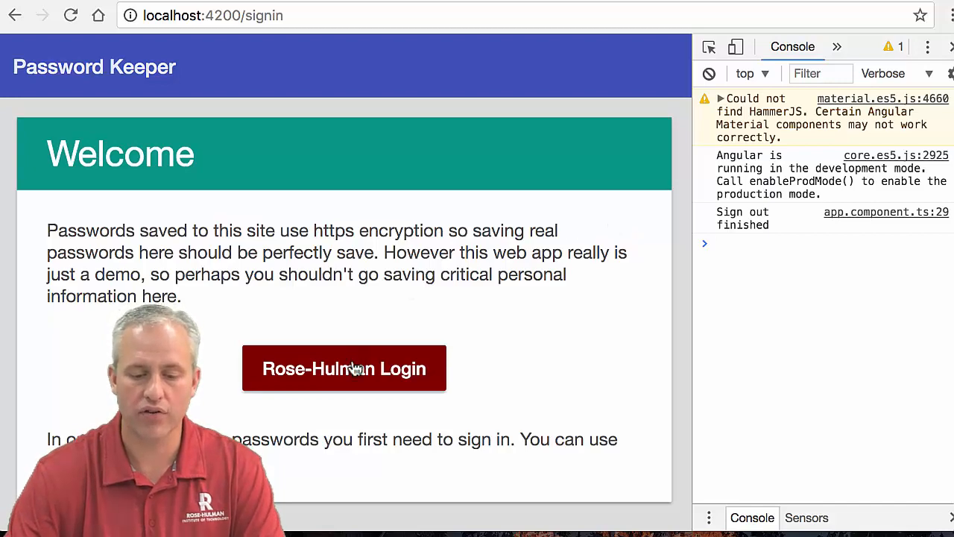
# Step: Sign in via Rose-Hulman Login, reach the localhost:4200 main page, sign out and head to /signin
pyautogui.click(344, 367)
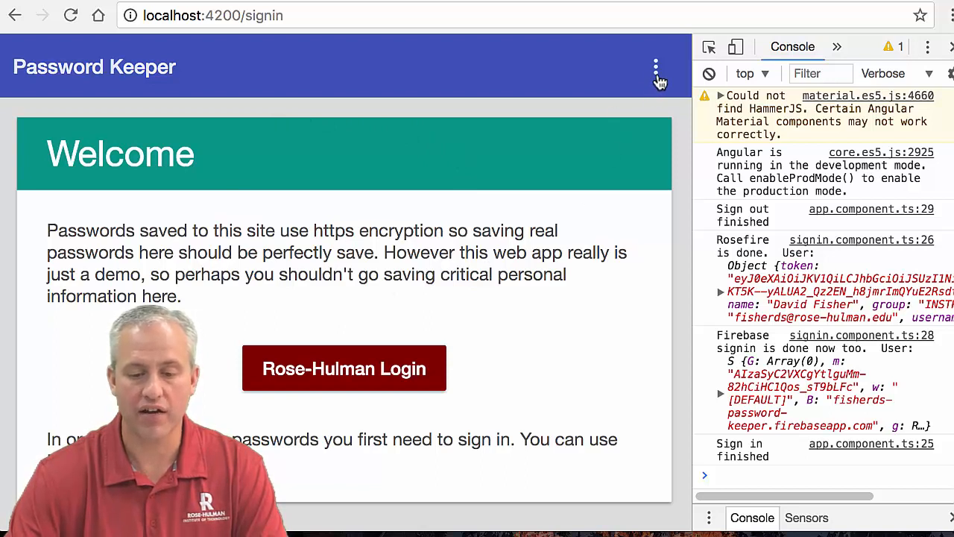
pyautogui.moveTo(469, 140)
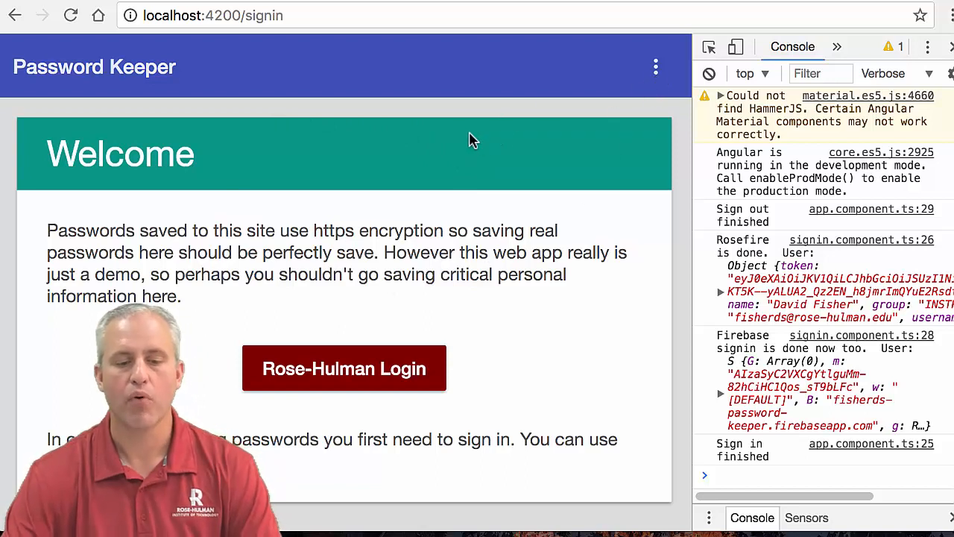
pyautogui.moveTo(455, 128)
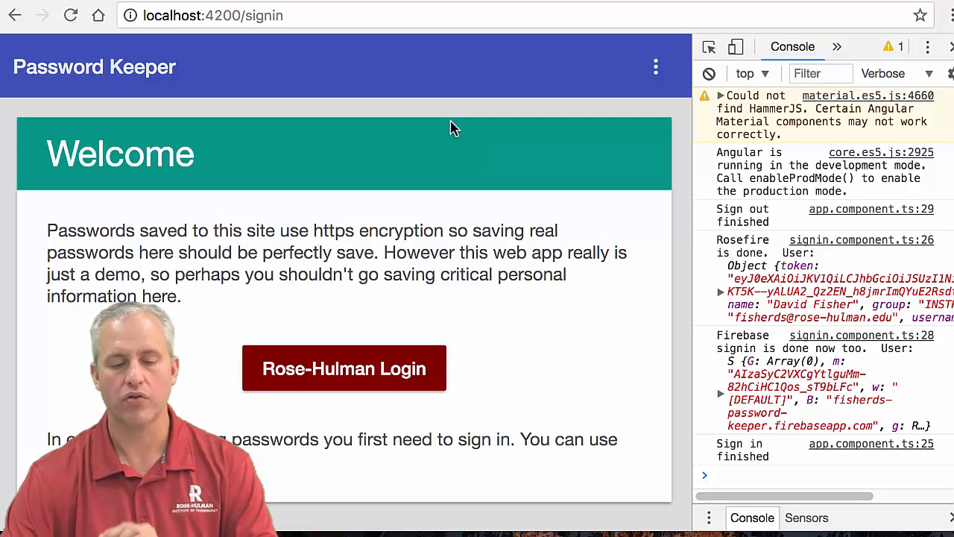
pyautogui.doubleClick(264, 15)
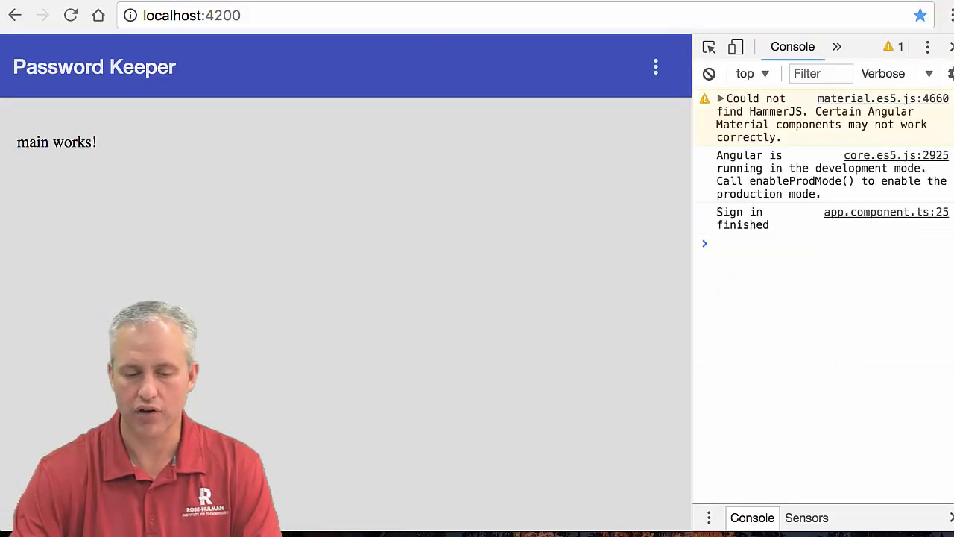
pyautogui.moveTo(289, 122)
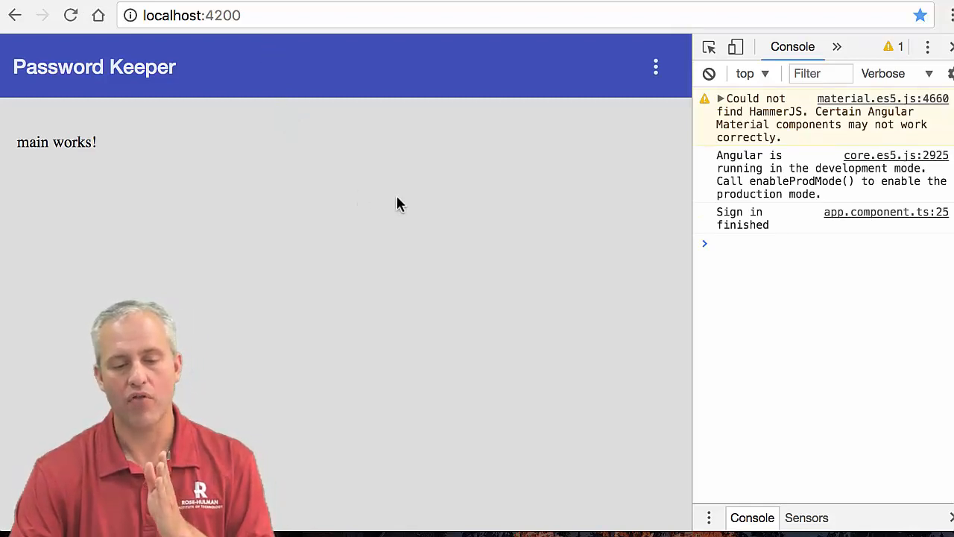
pyautogui.moveTo(246, 162)
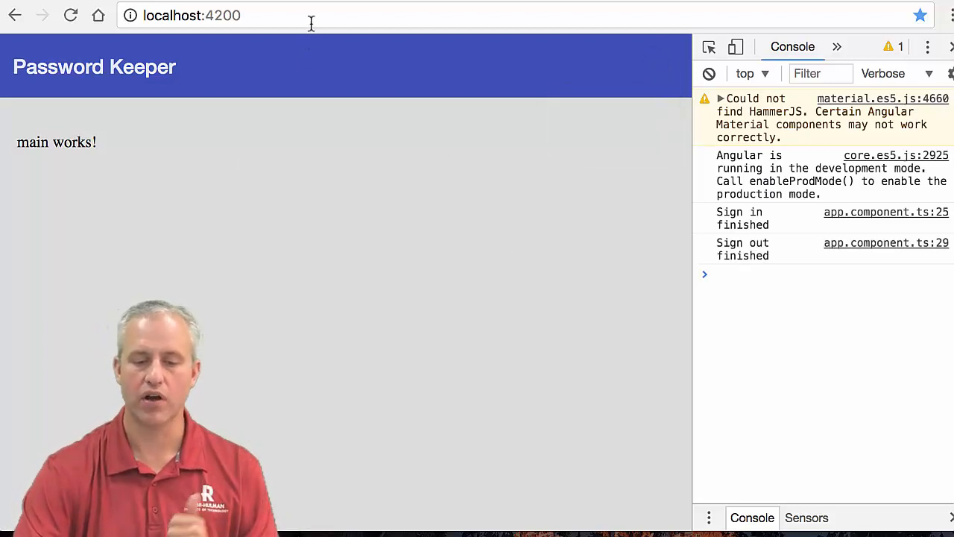
pyautogui.write('/signin')
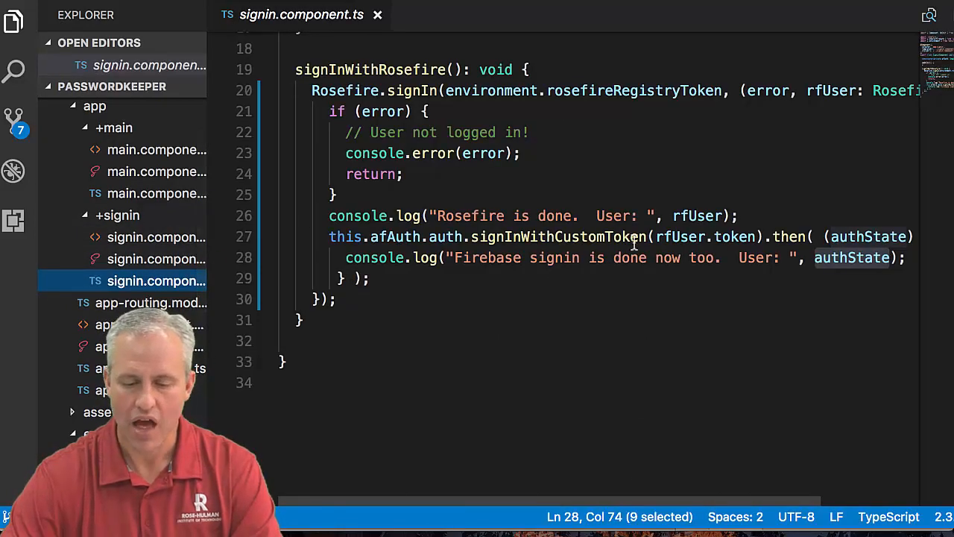
# Step: Add a 'private router: Router' parameter to the sign-in component's constructor
pyautogui.doubleClick(554, 257)
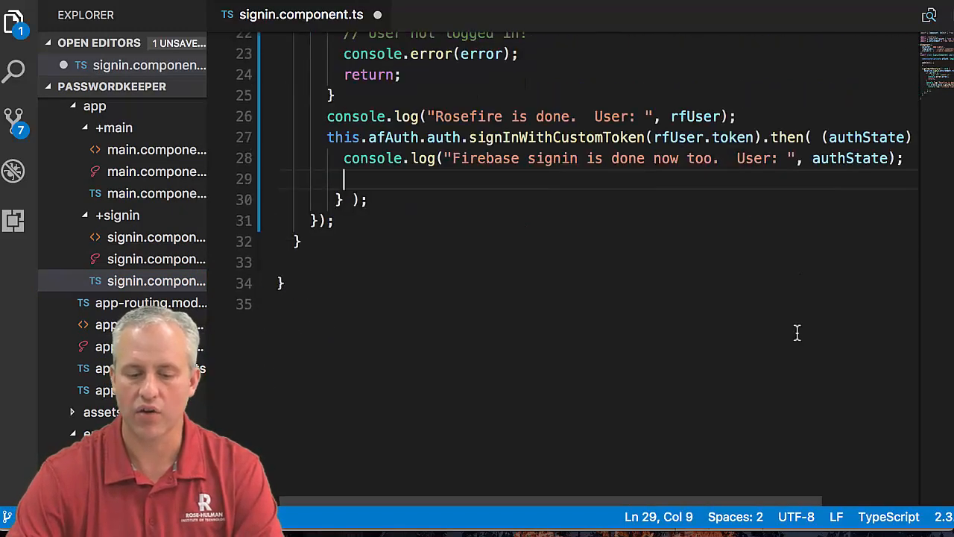
pyautogui.moveTo(566, 319)
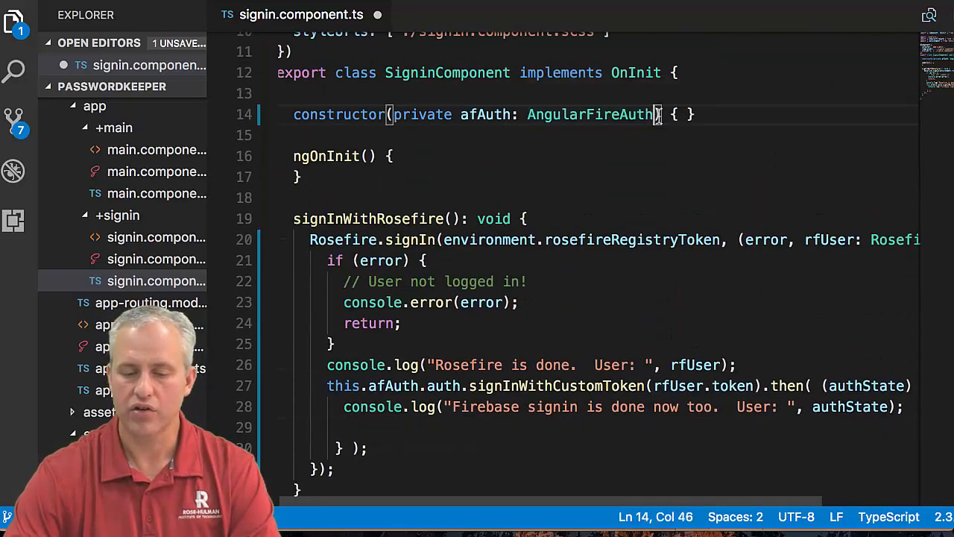
pyautogui.write(',')
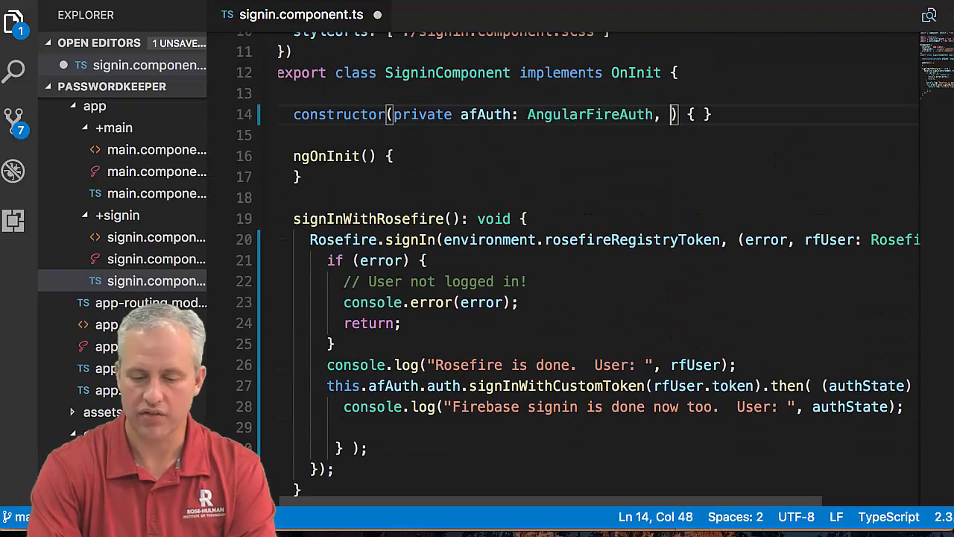
pyautogui.write('priva')
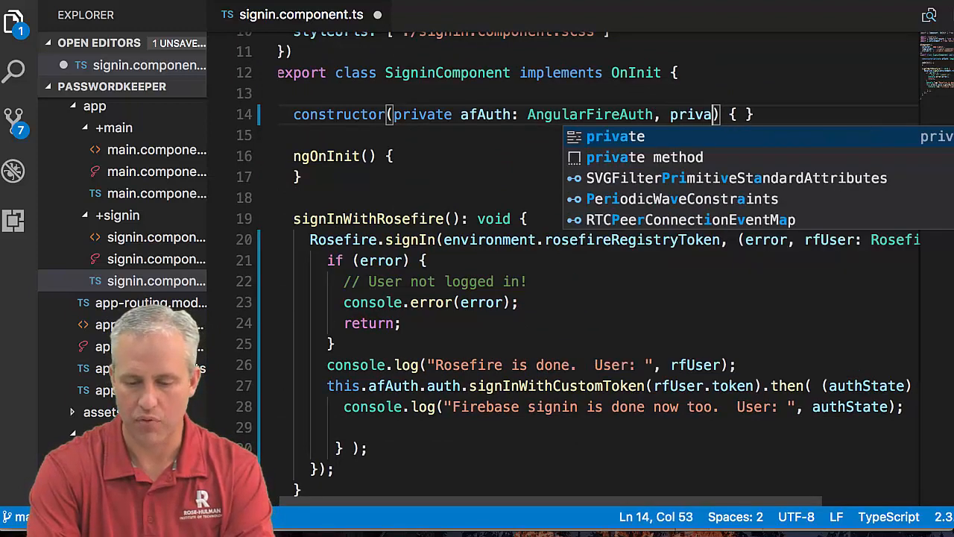
pyautogui.write('router: R')
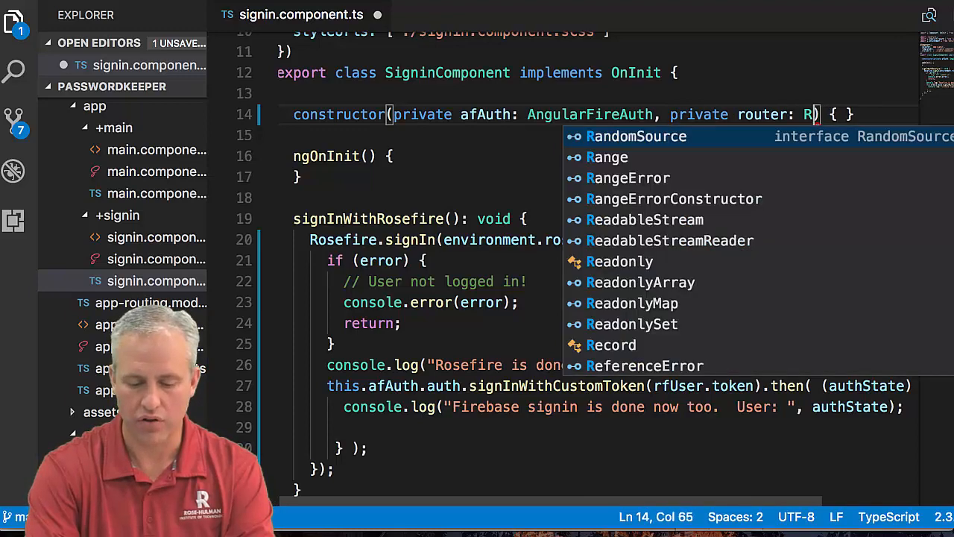
pyautogui.write('outer')
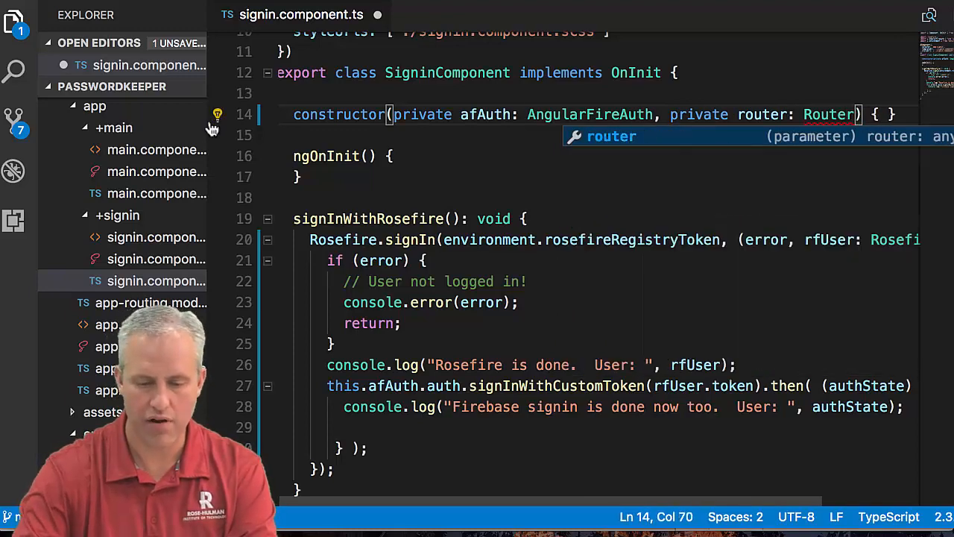
pyautogui.click(217, 114)
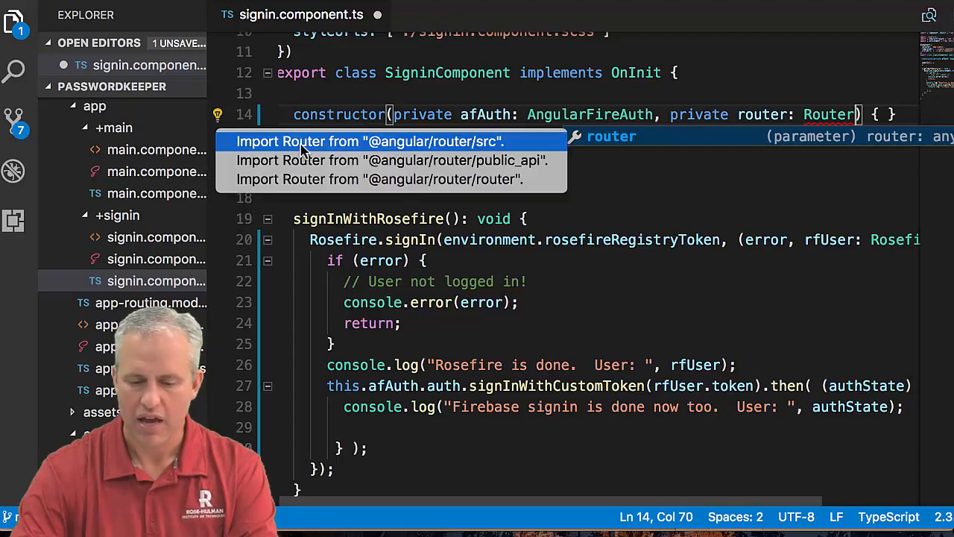
pyautogui.moveTo(339, 160)
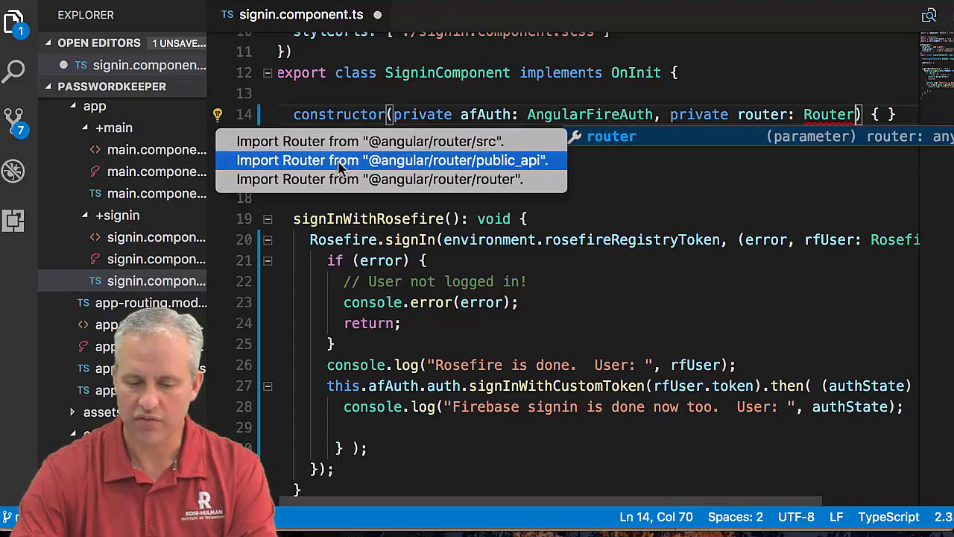
pyautogui.click(370, 141)
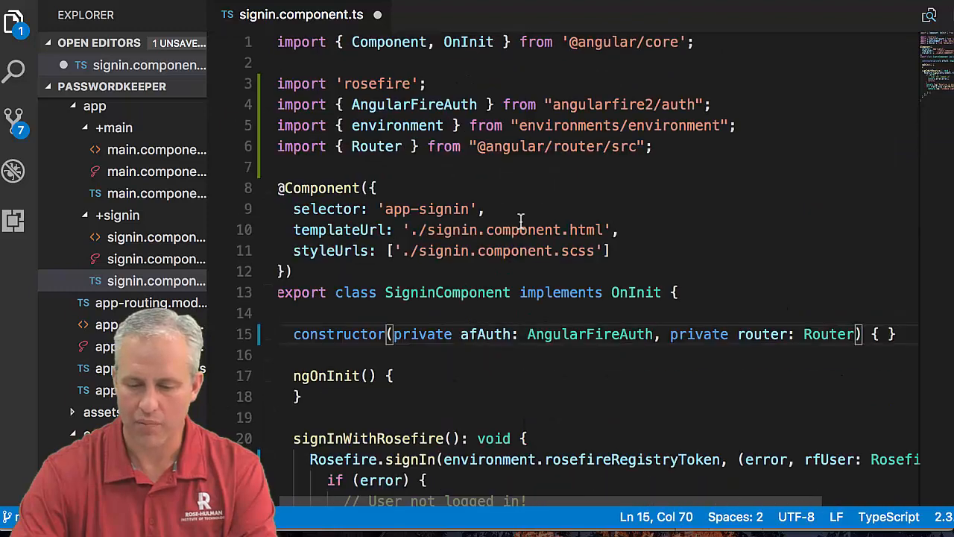
pyautogui.doubleClick(625, 146)
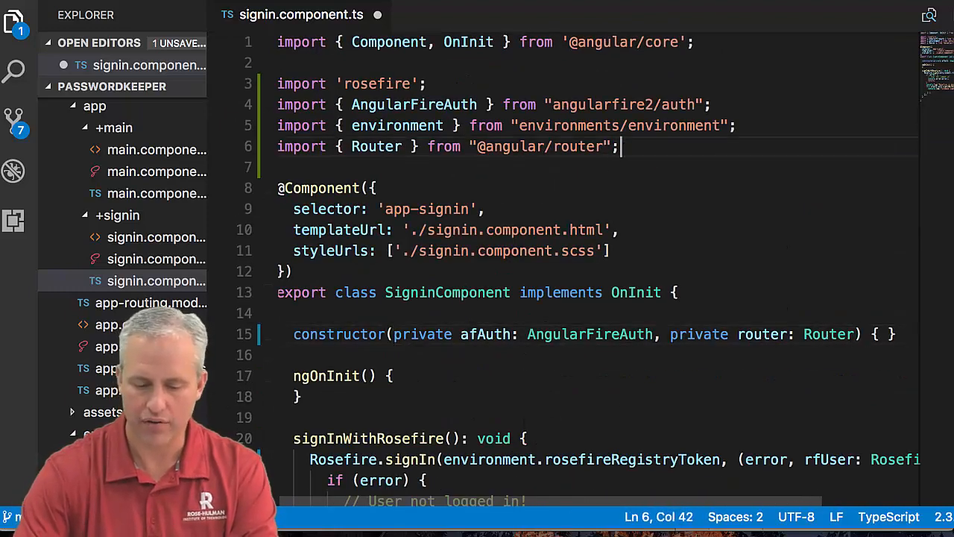
pyautogui.scroll(-3)
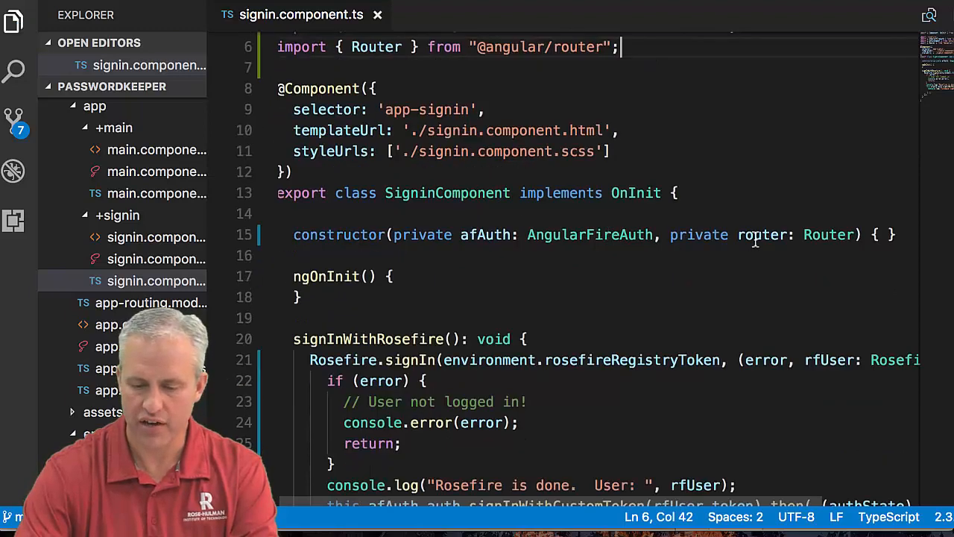
# Step: Add this.router.navigate(["/"]) in the signInWithCustomToken then-callback after the console.log
pyautogui.scroll(-3)
pyautogui.write('console.log("Firebase signin is done now too.  User: ", authState);')
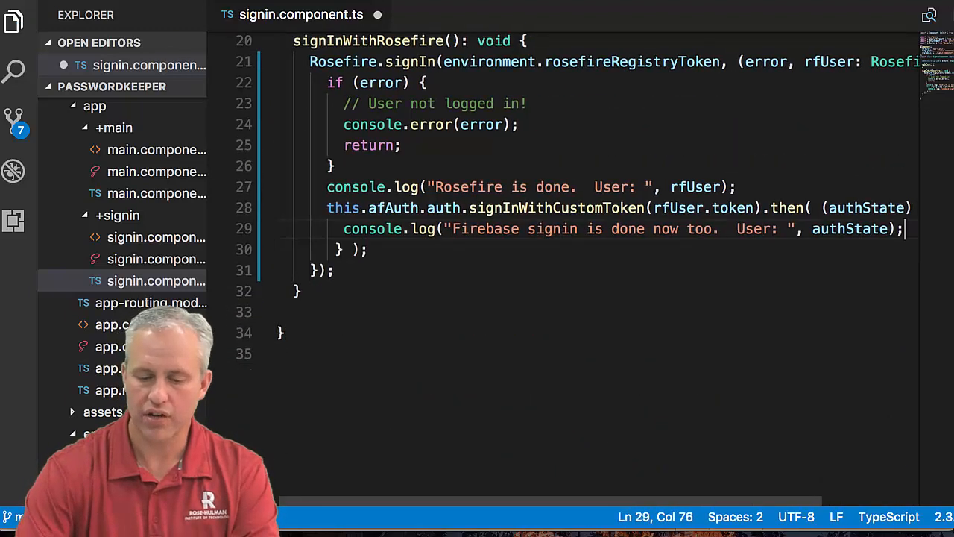
pyautogui.write('this.router.navigate();')
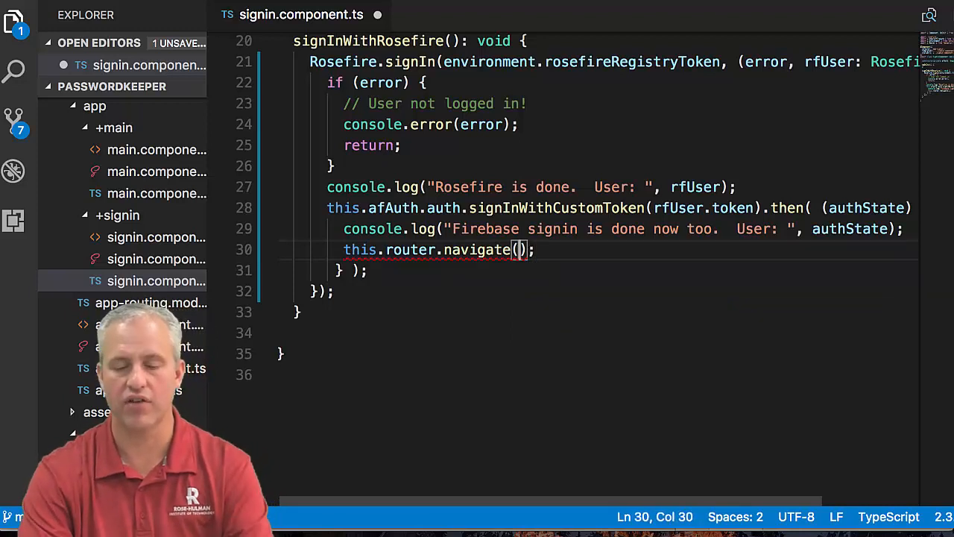
pyautogui.write('[')
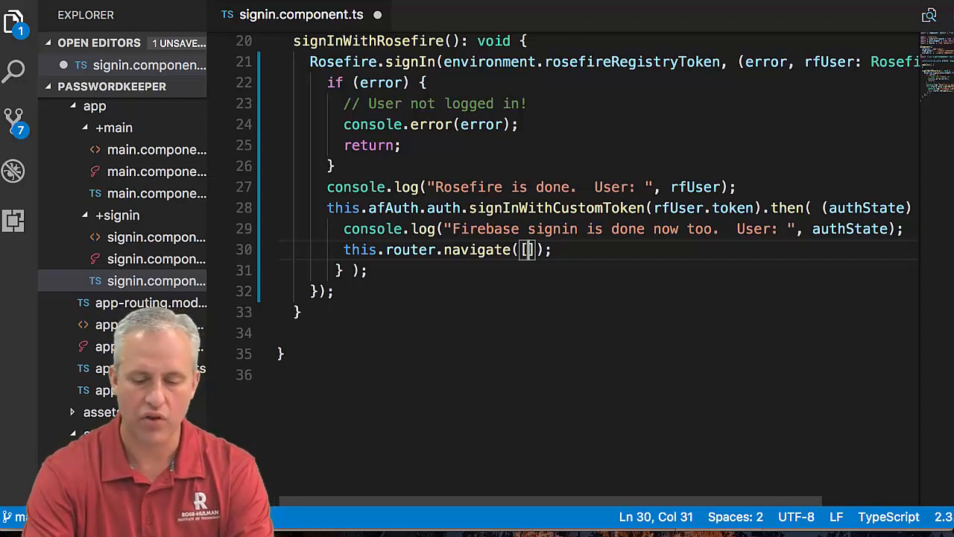
pyautogui.write('"/"')
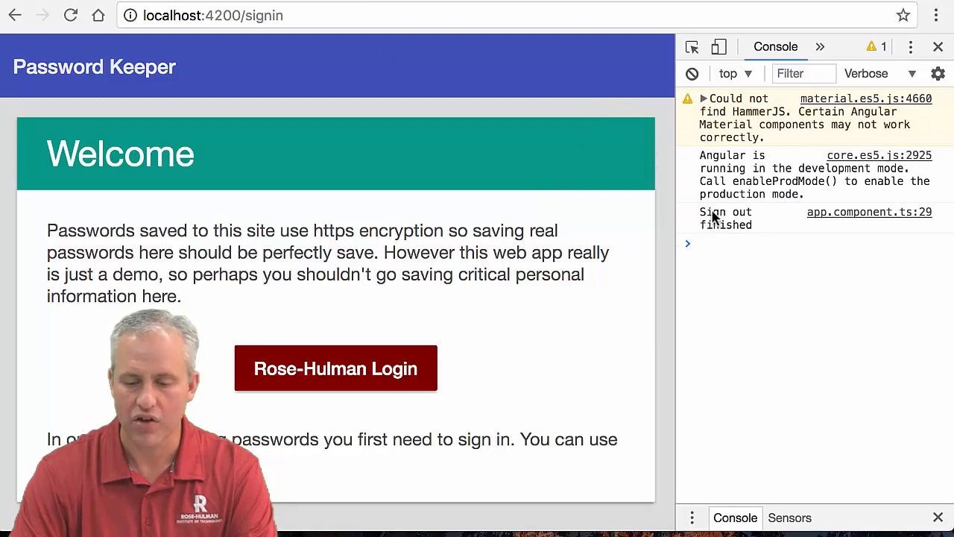
# Step: Sign in through Rose-Hulman Login, land on the main page automatically, then sign out from the menu
pyautogui.click(335, 367)
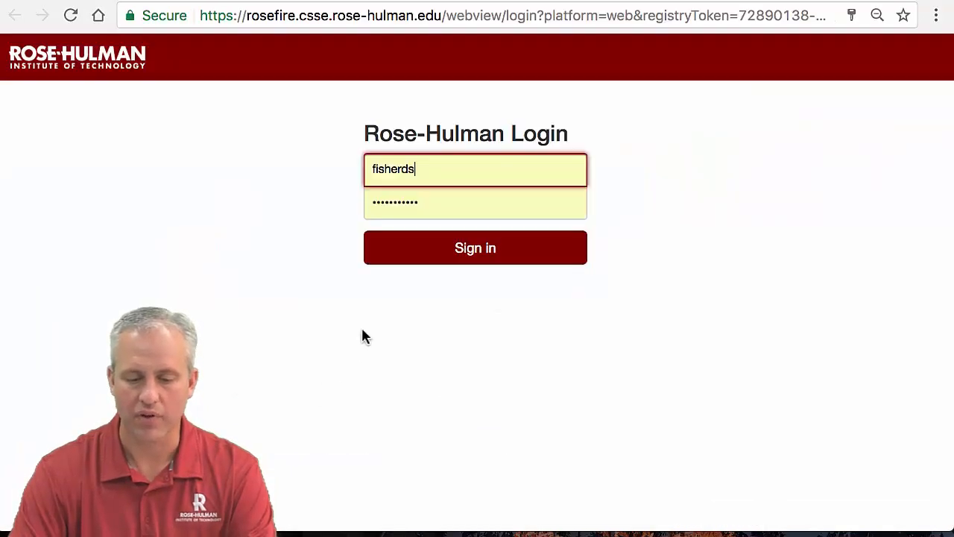
pyautogui.click(475, 247)
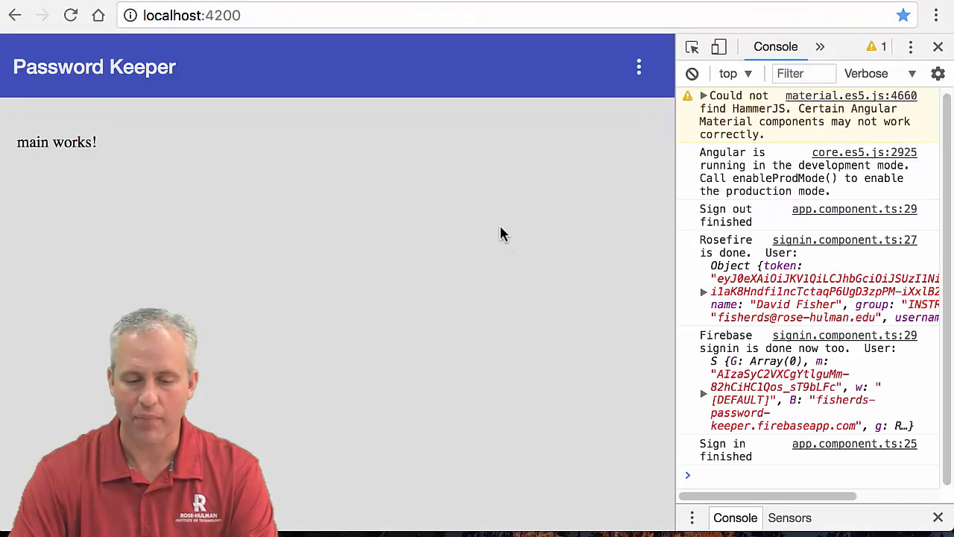
pyautogui.moveTo(509, 159)
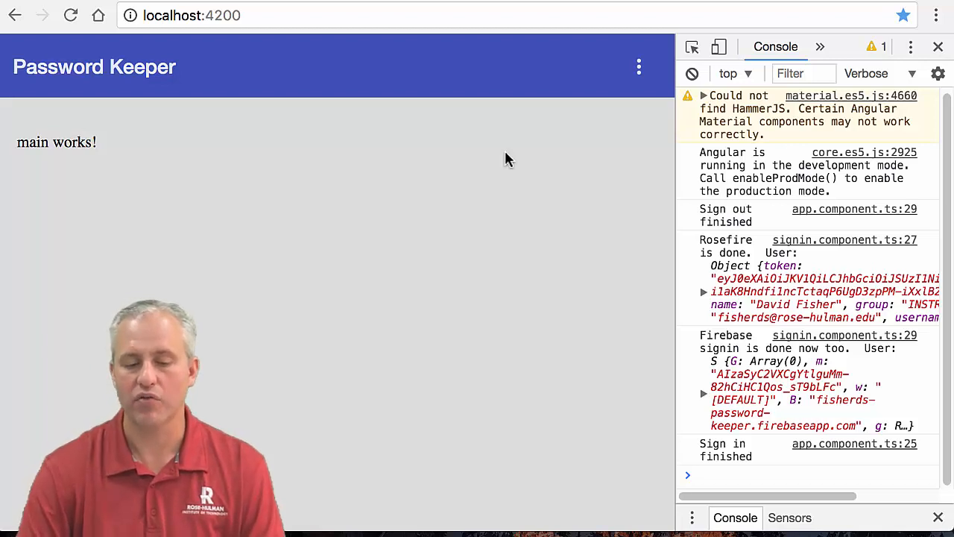
pyautogui.click(639, 67)
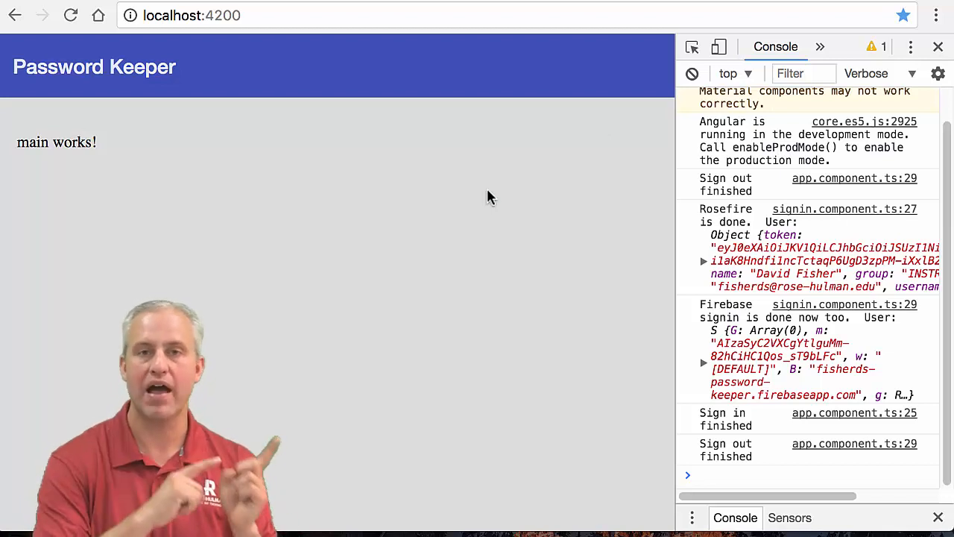
pyautogui.moveTo(605, 93)
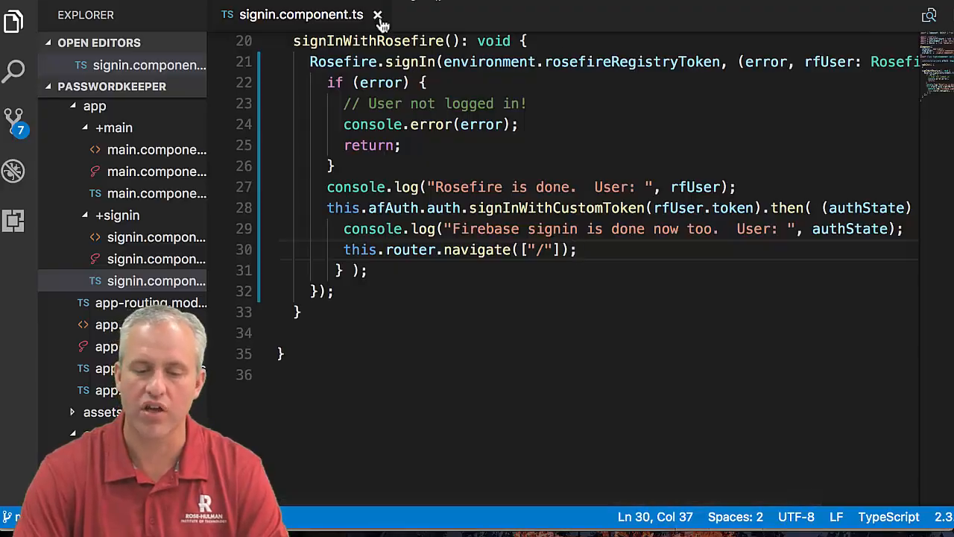
# Step: Close signin.component.ts and open main.component.ts, then app.component.ts with its auth subscription
pyautogui.click(378, 14)
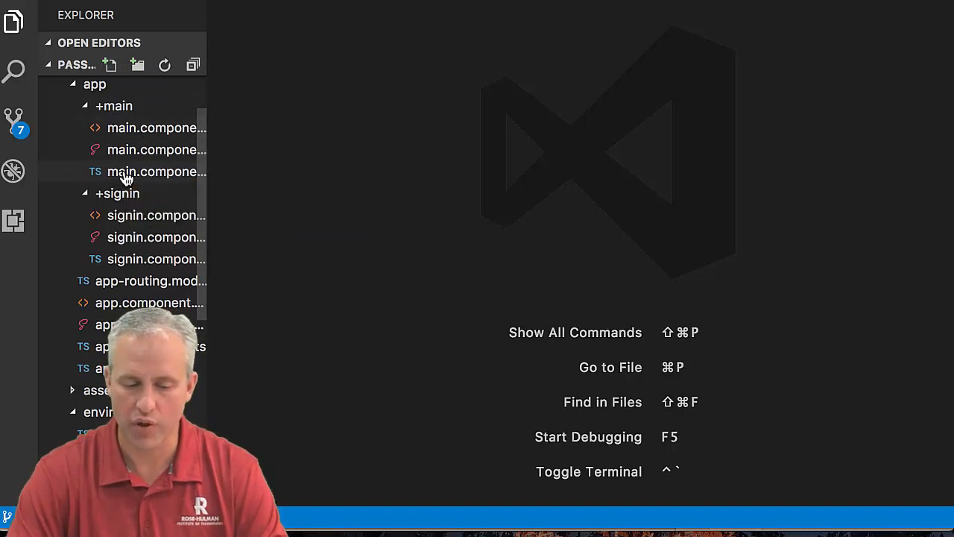
pyautogui.click(155, 172)
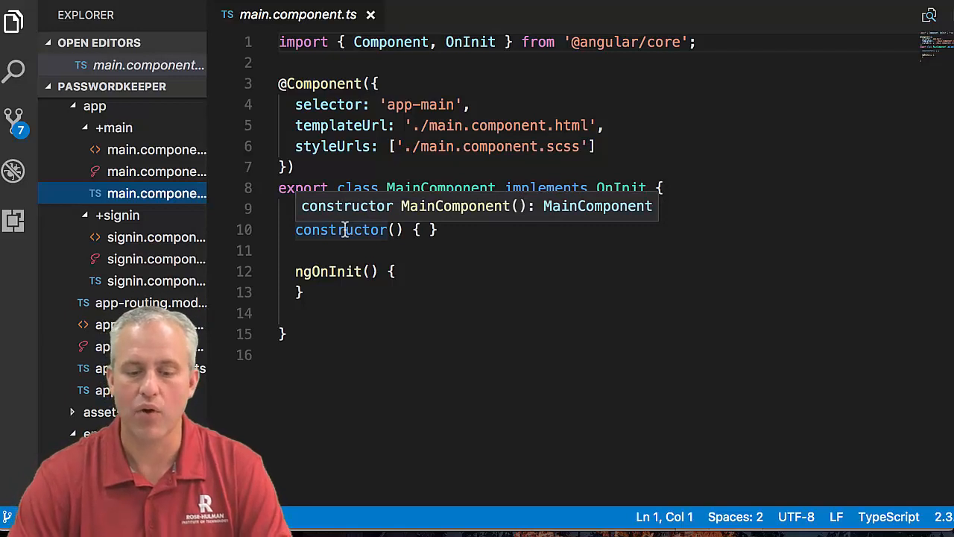
pyautogui.click(553, 247)
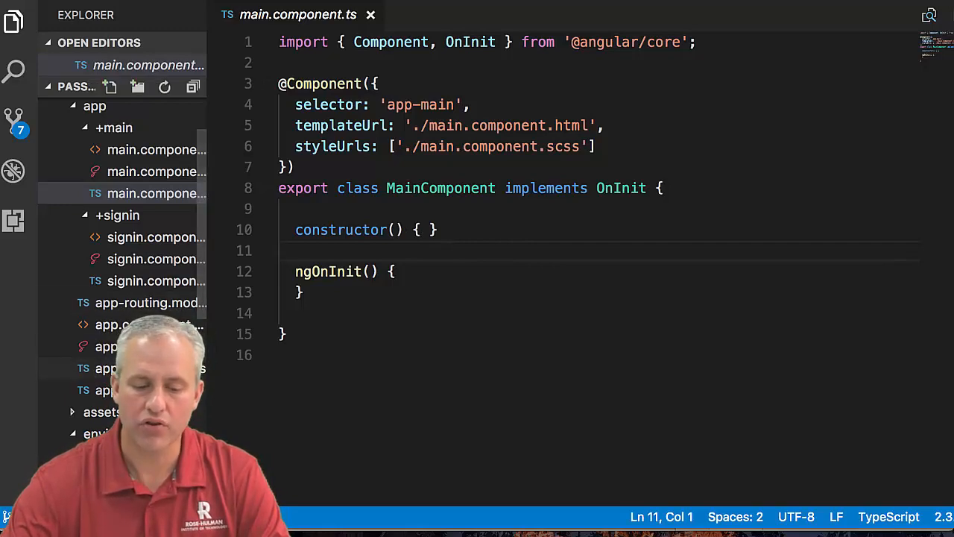
pyautogui.click(148, 367)
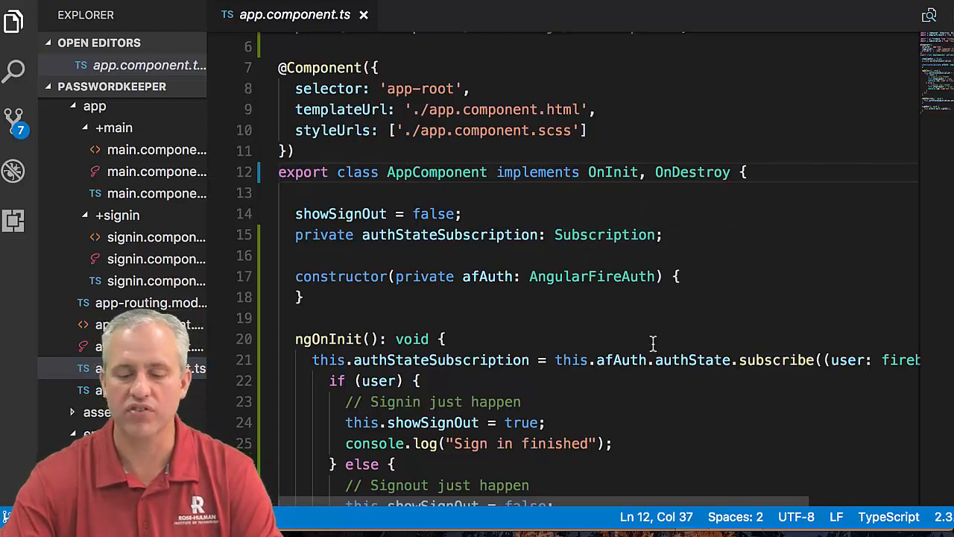
# Step: Copy the AppComponent class body and paste it into main.component.ts
pyautogui.scroll(-3)
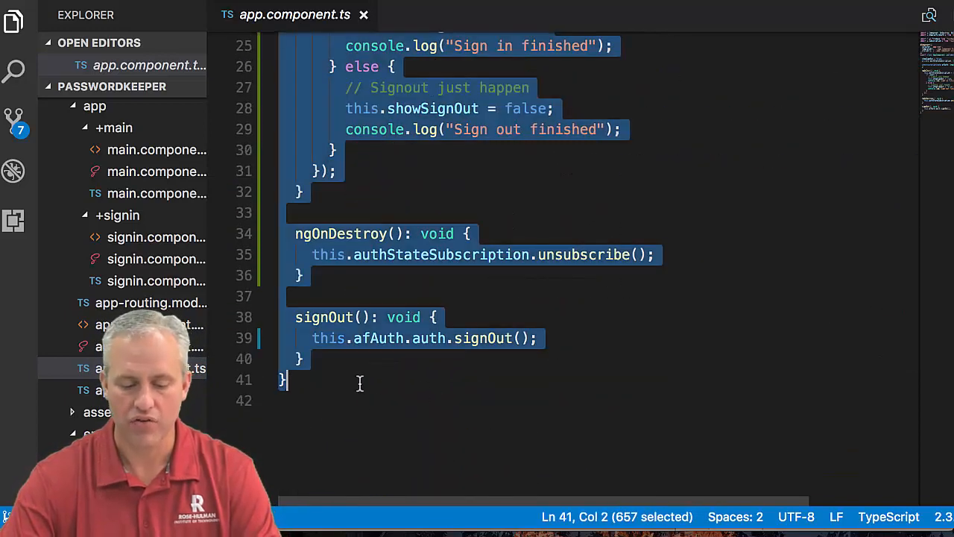
pyautogui.scroll(3)
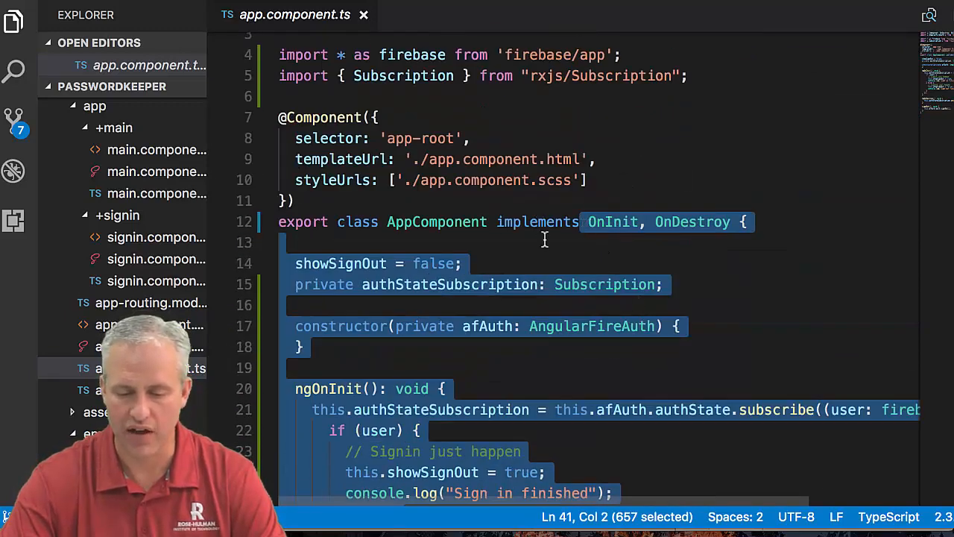
pyautogui.scroll(-3)
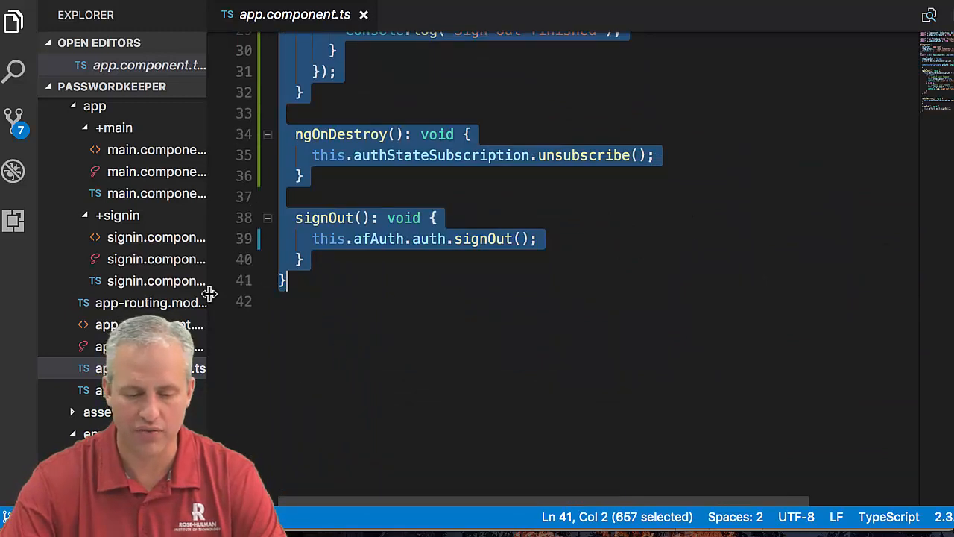
pyautogui.click(156, 193)
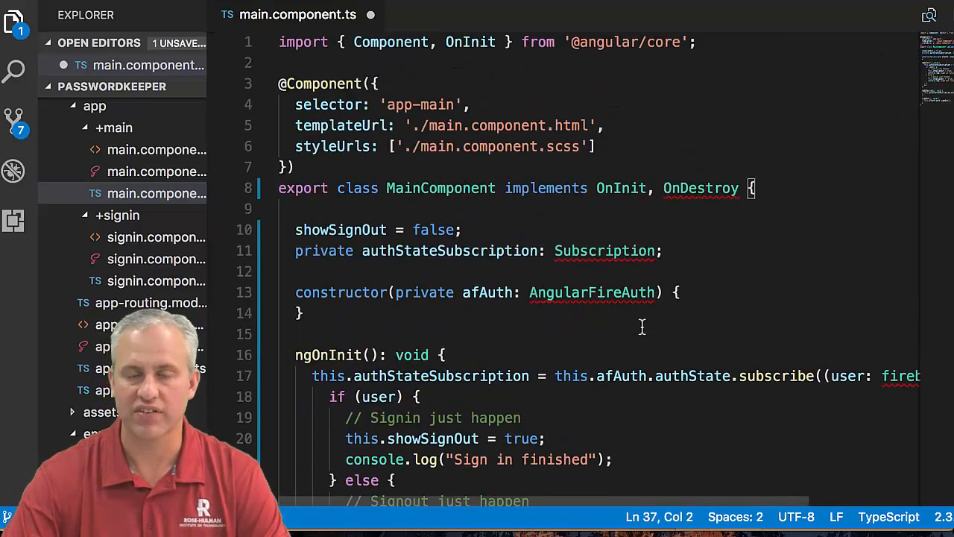
# Step: Add OnDestroy to the core import, import Subscription from rxjs, and delete the showSignOut field
pyautogui.click(695, 188)
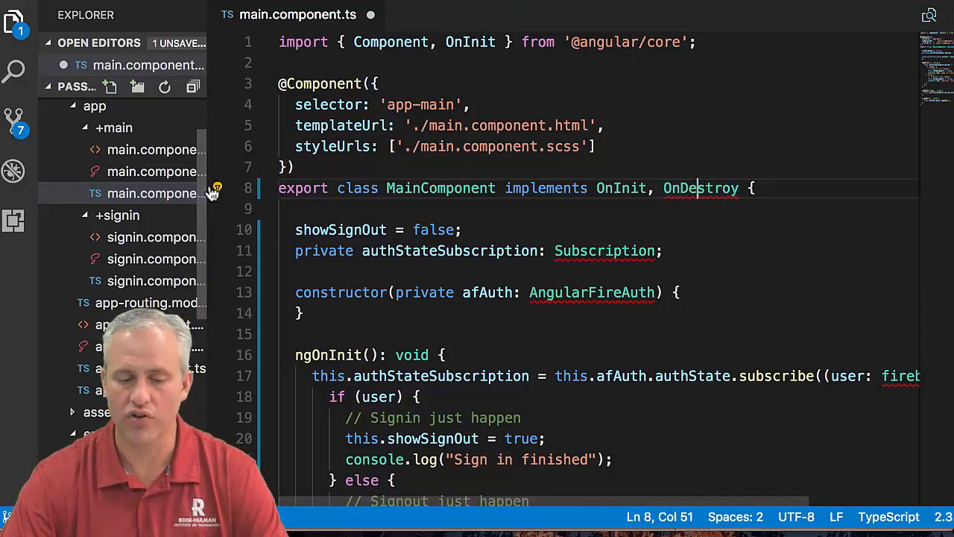
pyautogui.write('OnDestroy')
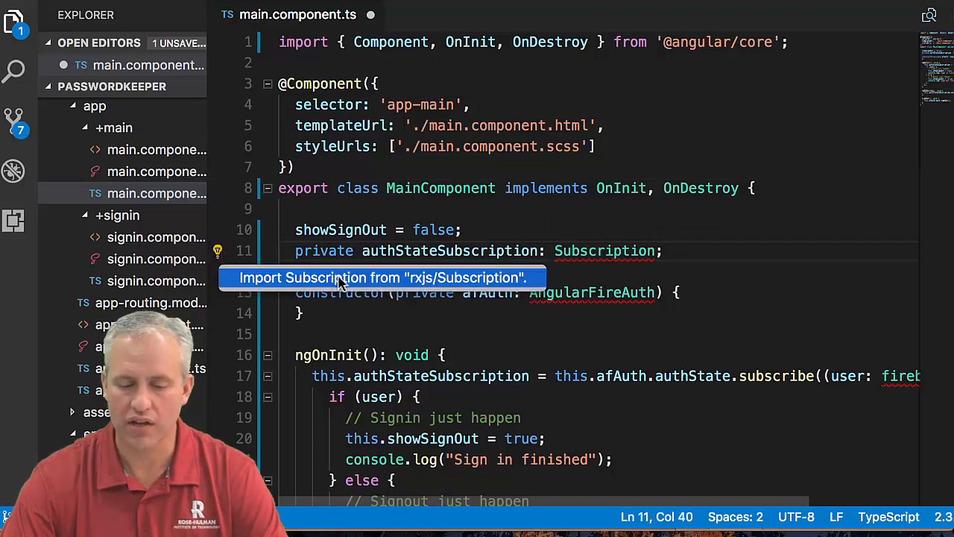
pyautogui.click(382, 277)
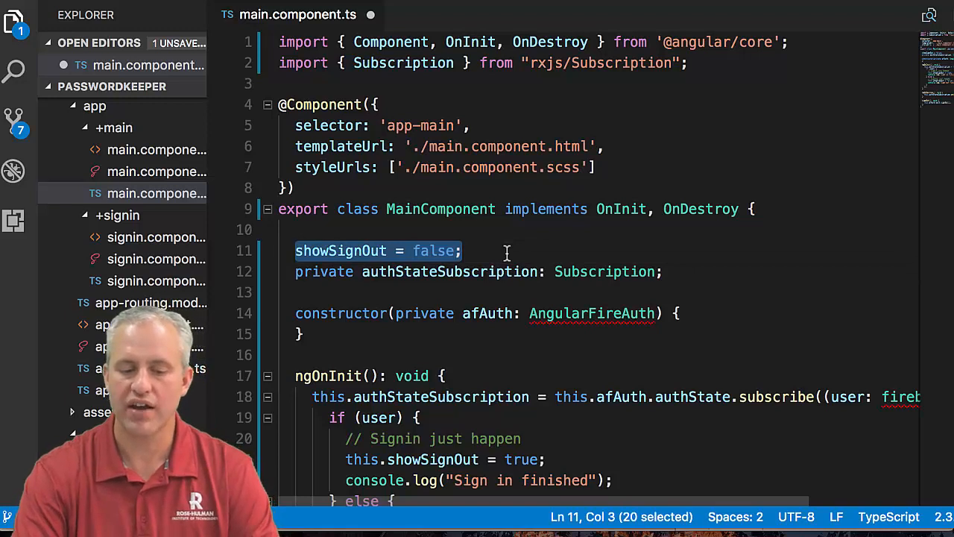
pyautogui.press('Delete')
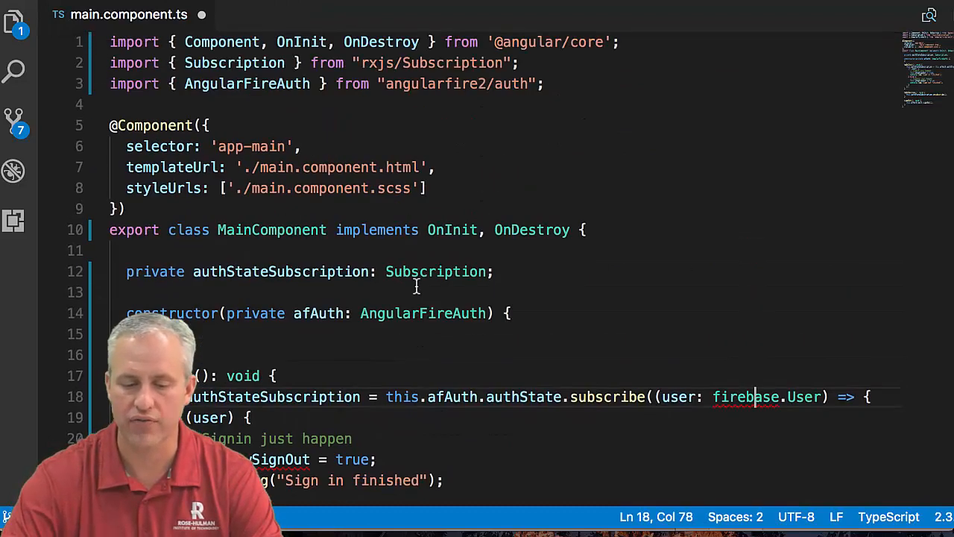
# Step: Add the AngularFireAuth import and the firebase import snippet below it
pyautogui.click(545, 84)
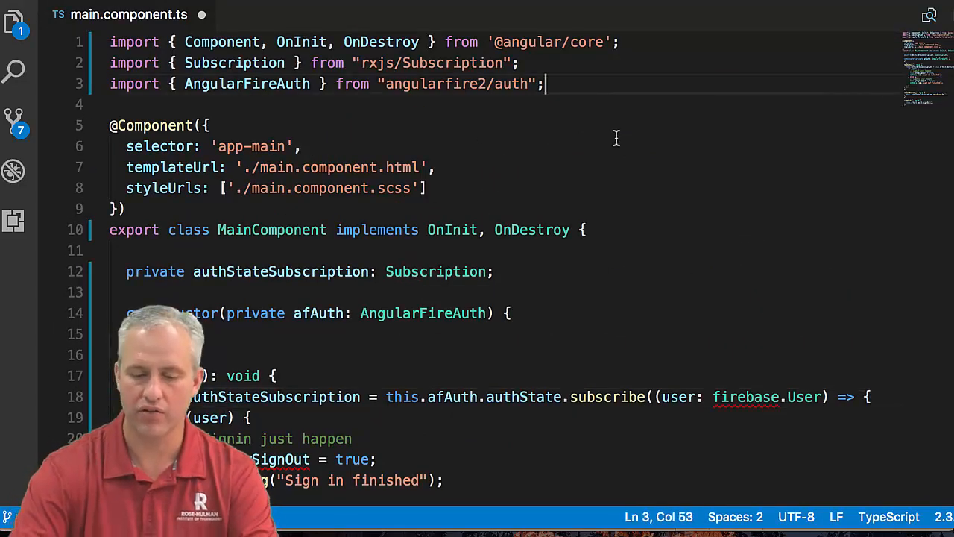
pyautogui.write('a-im')
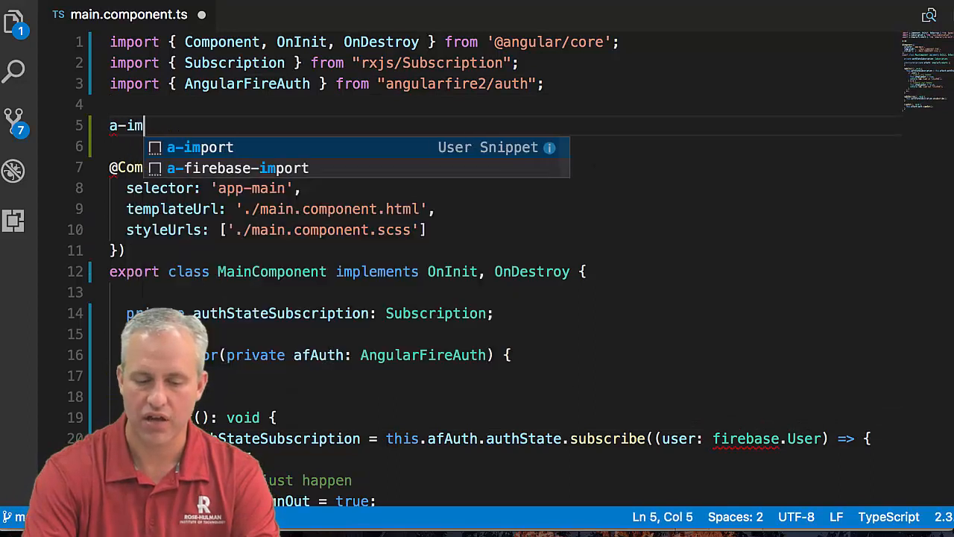
pyautogui.press('Down')
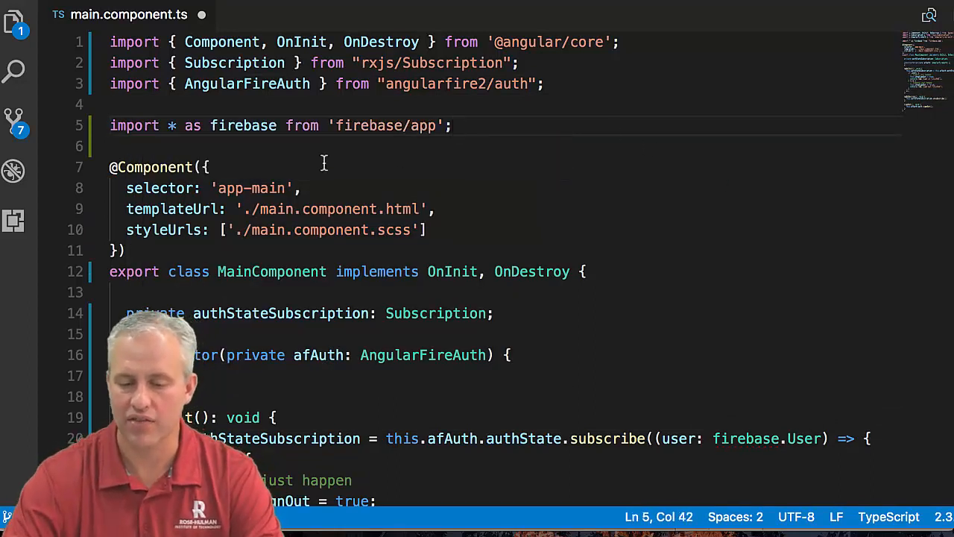
pyautogui.scroll(-3)
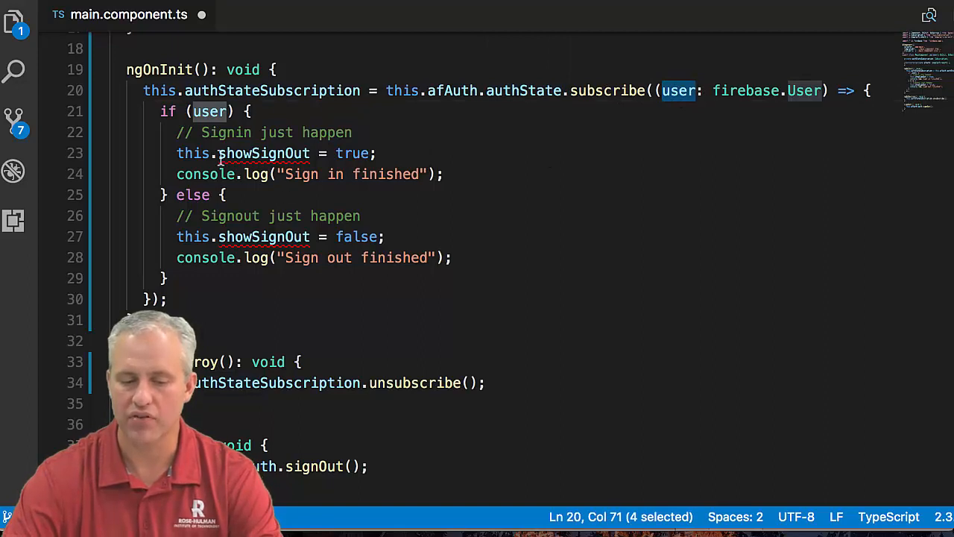
# Step: Remove the this.showSignOut lines and add this.router.navigate(["/signin"]) in the else branch
pyautogui.click(381, 153)
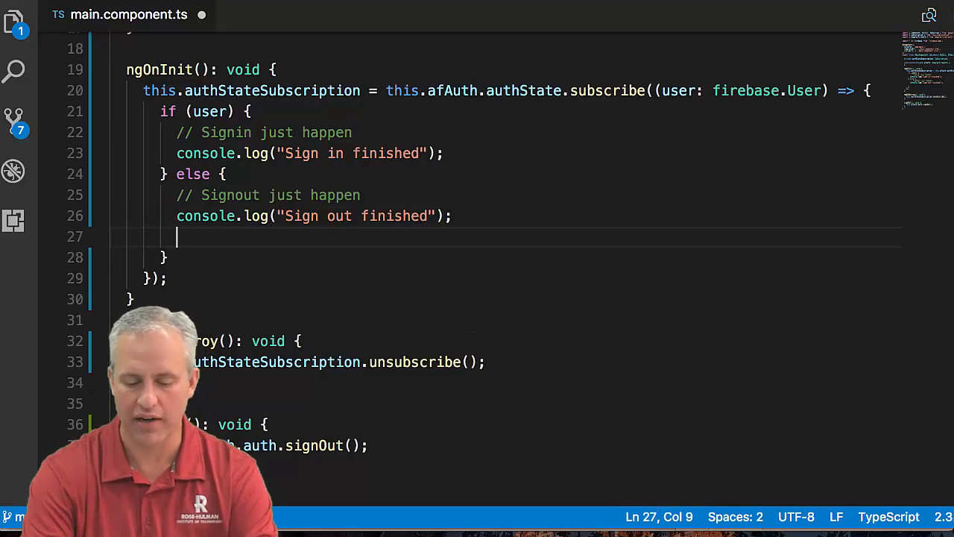
pyautogui.write('this.r')
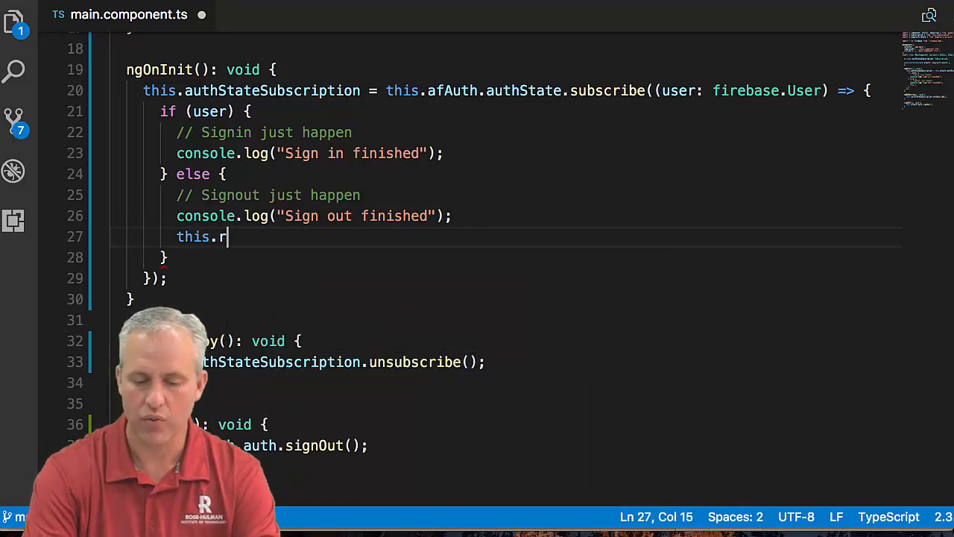
pyautogui.write('outer.')
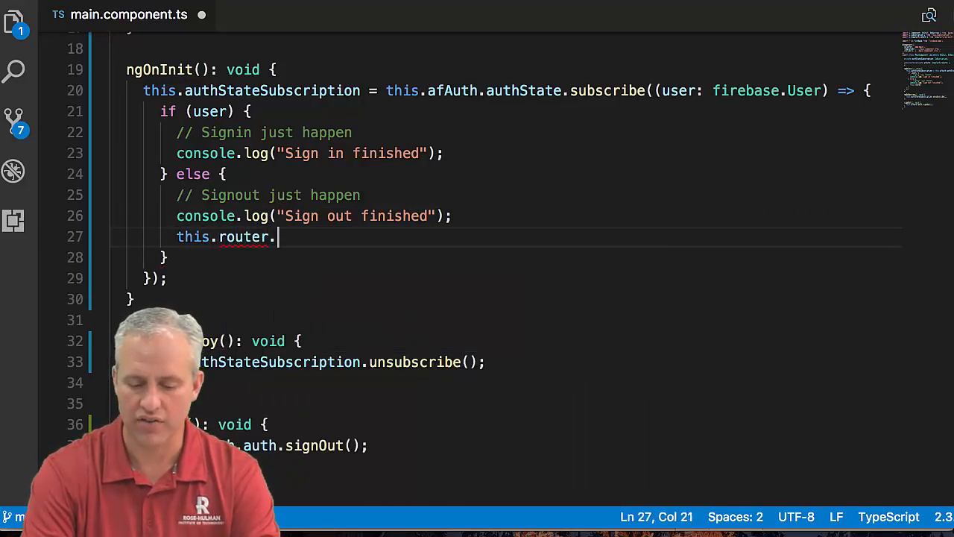
pyautogui.write('navi')
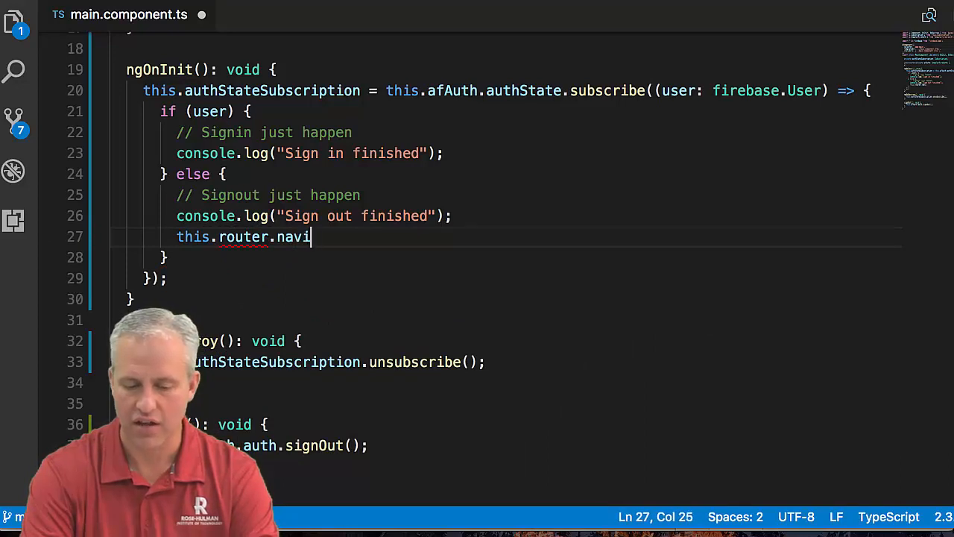
pyautogui.write('gate')
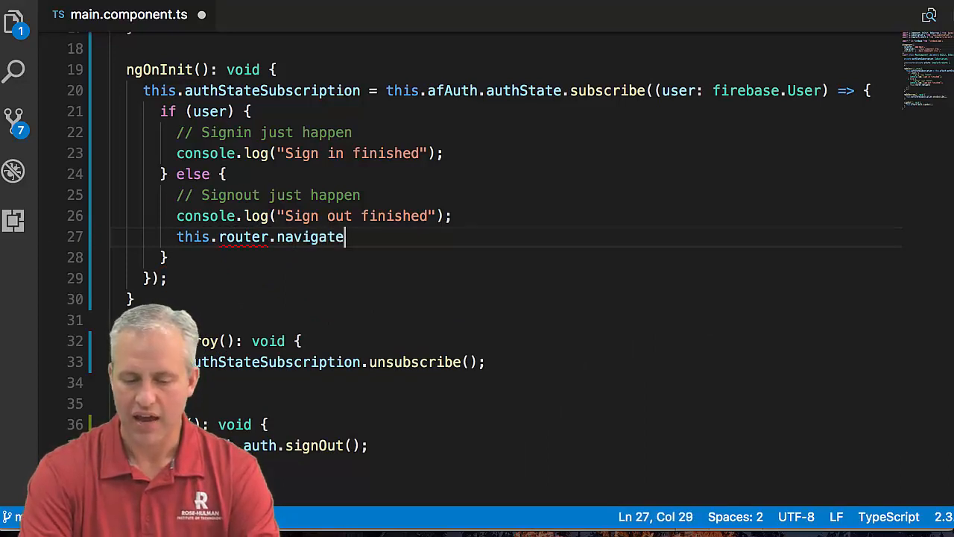
pyautogui.write('([])')
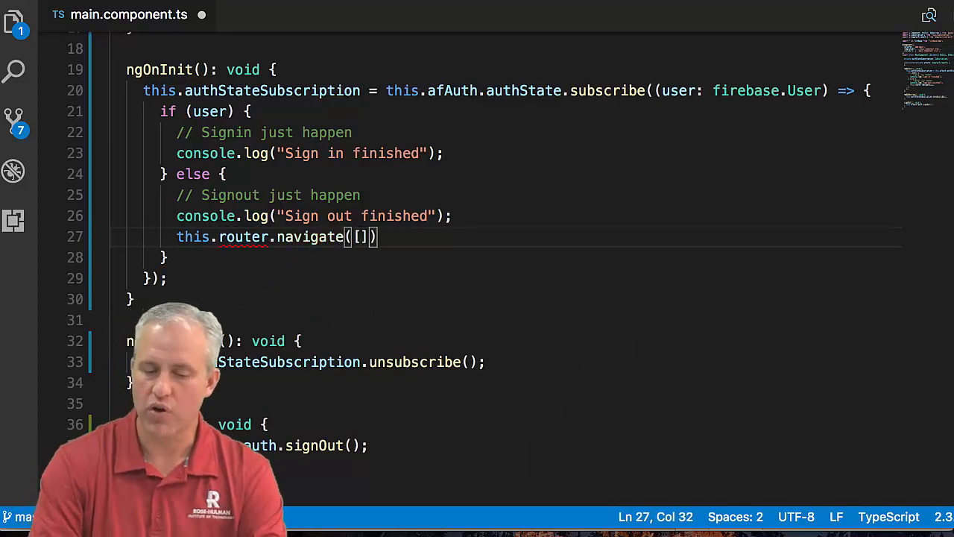
pyautogui.write('""')
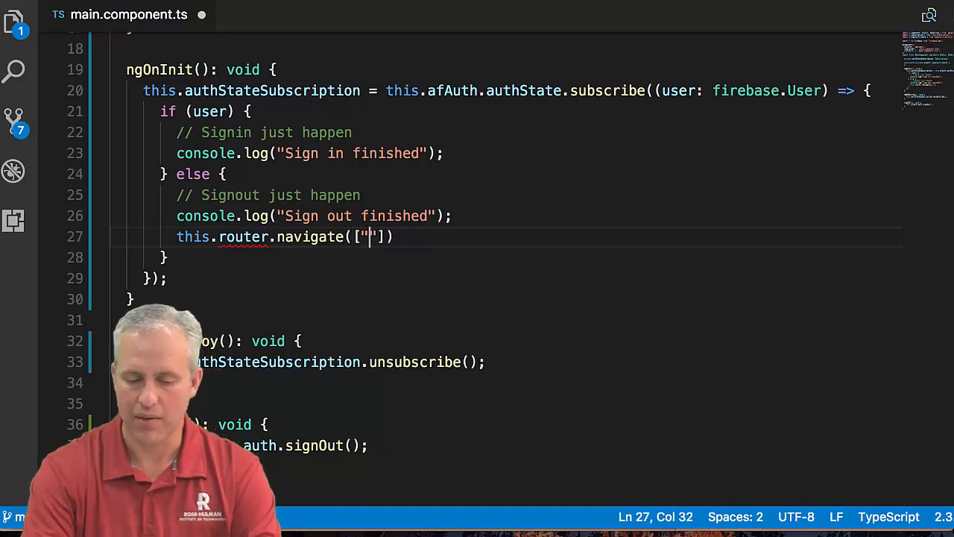
pyautogui.write('/sig')
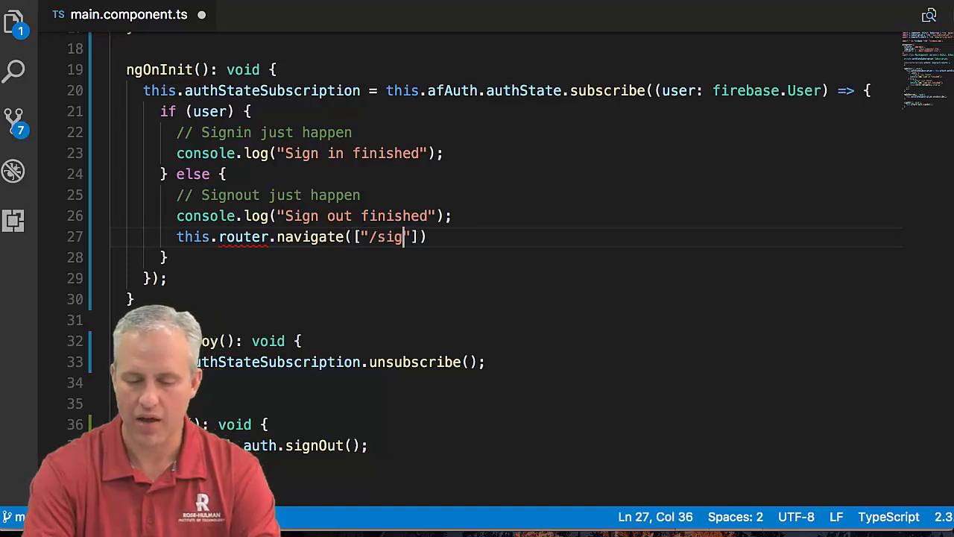
pyautogui.write('ning')
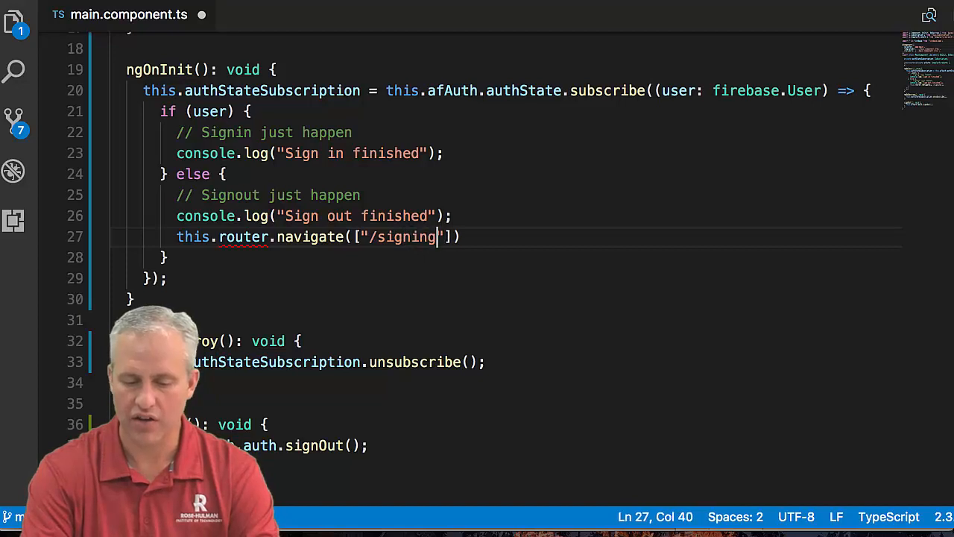
pyautogui.press('Backspace')
pyautogui.write(';')
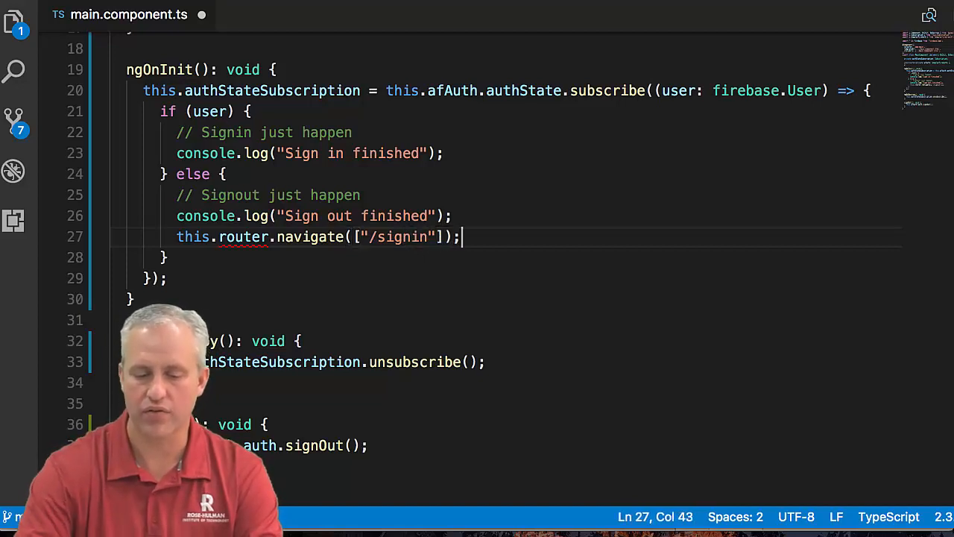
# Step: Inject 'private router: Router' into MainComponent's constructor, import Router, and save the file
pyautogui.doubleClick(243, 236)
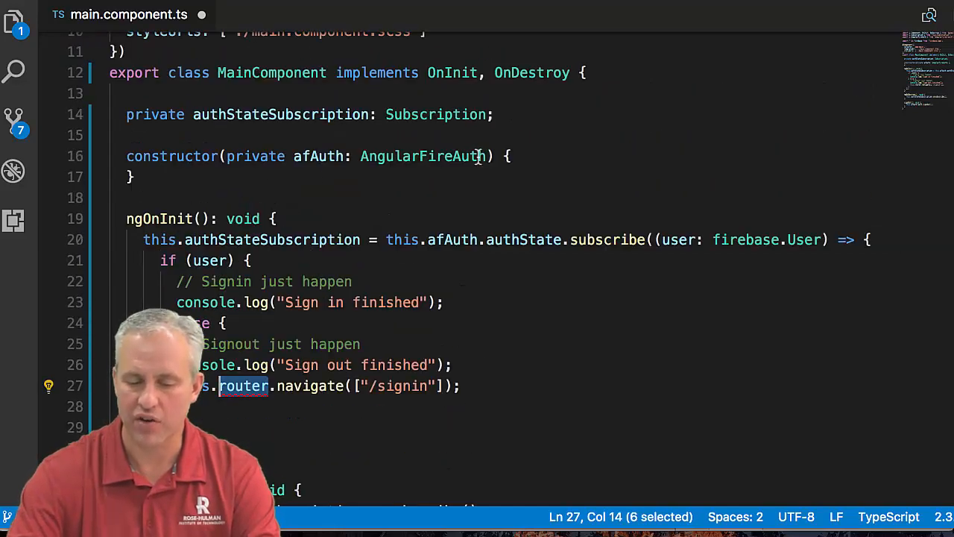
pyautogui.write('private rout')
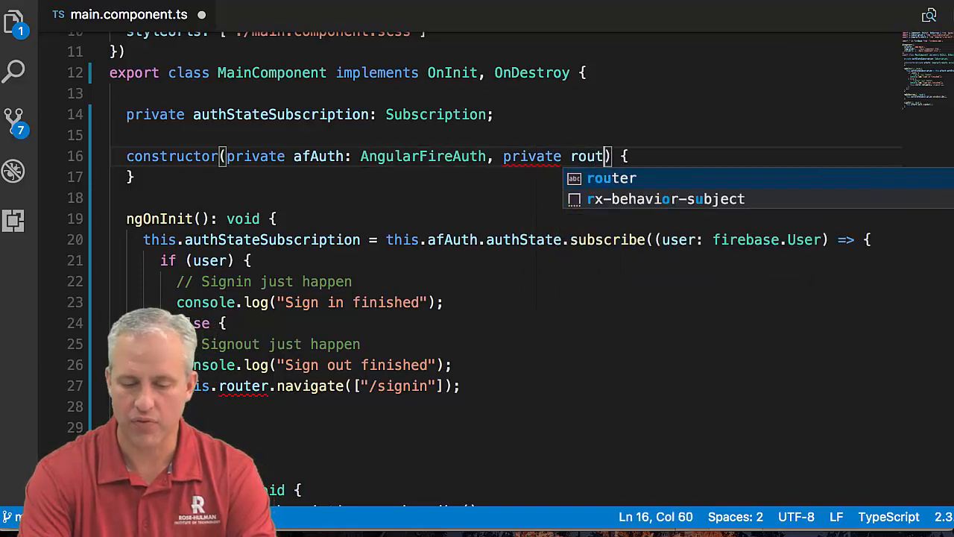
pyautogui.press('Tab')
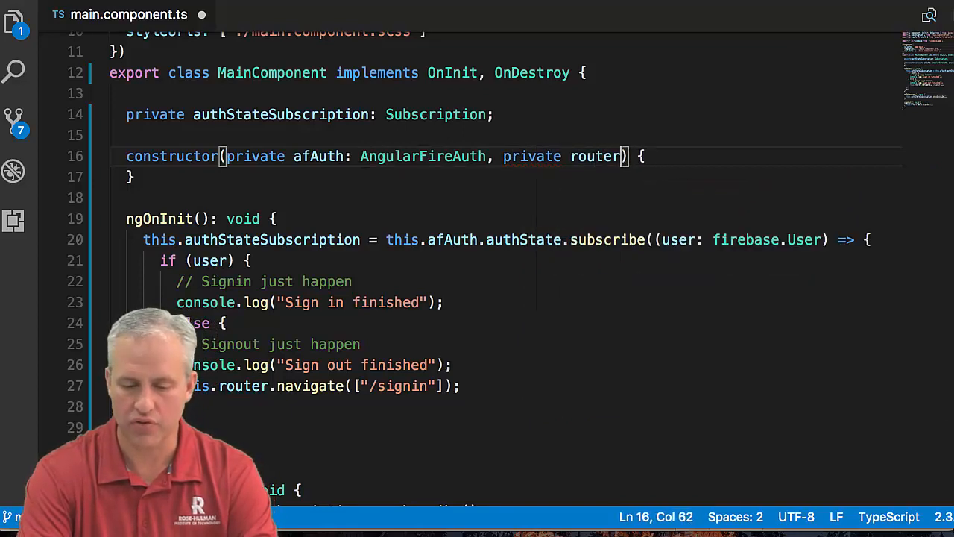
pyautogui.write(': Router')
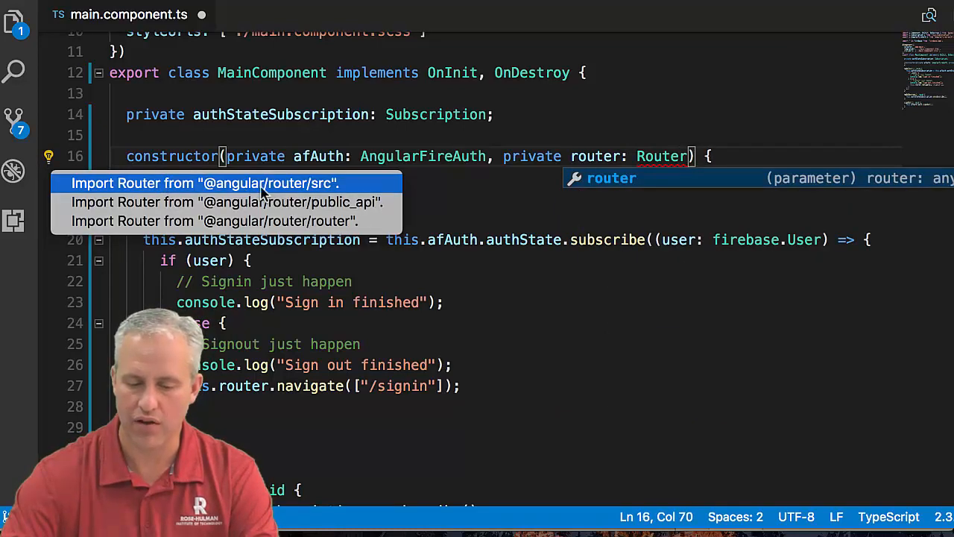
pyautogui.click(205, 183)
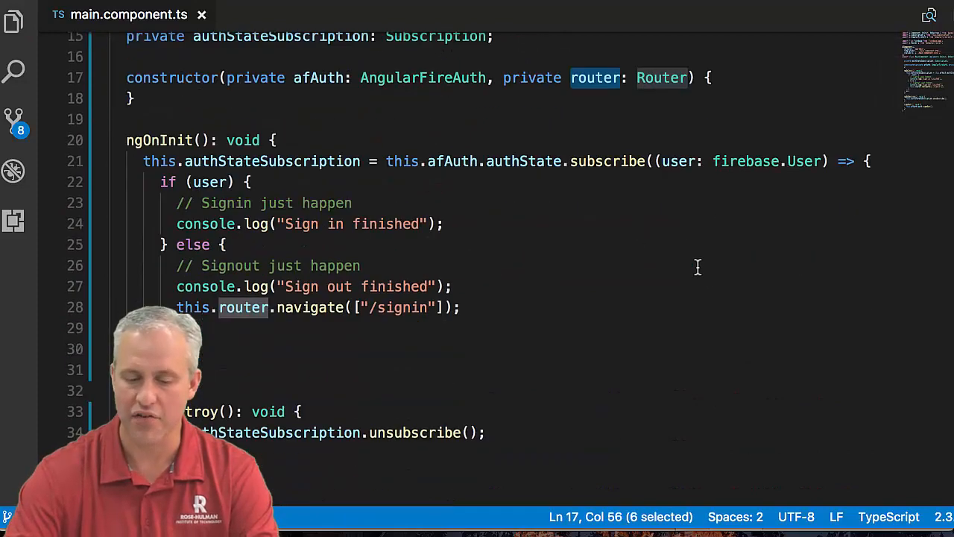
pyautogui.moveTo(522, 118)
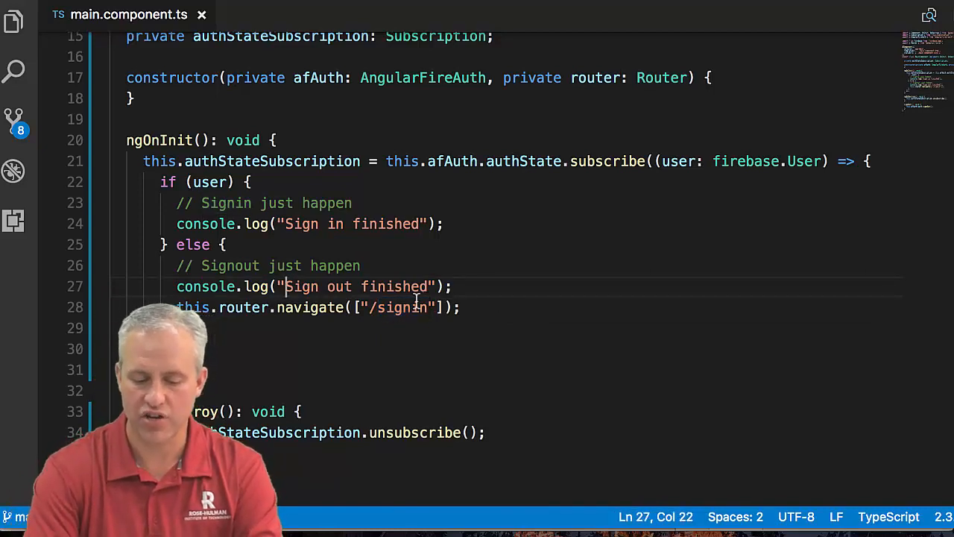
# Step: Change the logs to "User is not signed in" and "User is signed in as: " + user.uid, removing signOut
pyautogui.write('User is not signe')
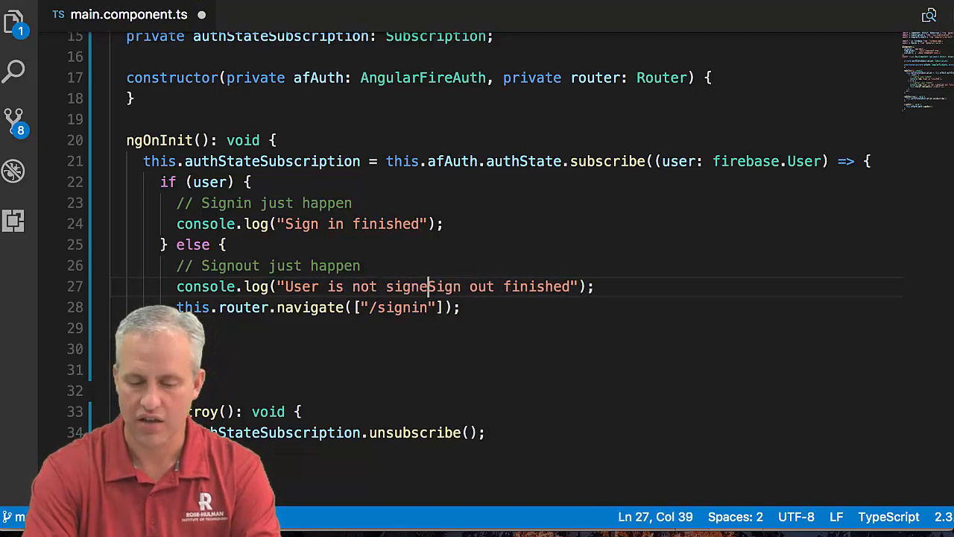
pyautogui.moveTo(429, 286); pyautogui.dragTo(604, 287)
pyautogui.write('User is signed in as: ')
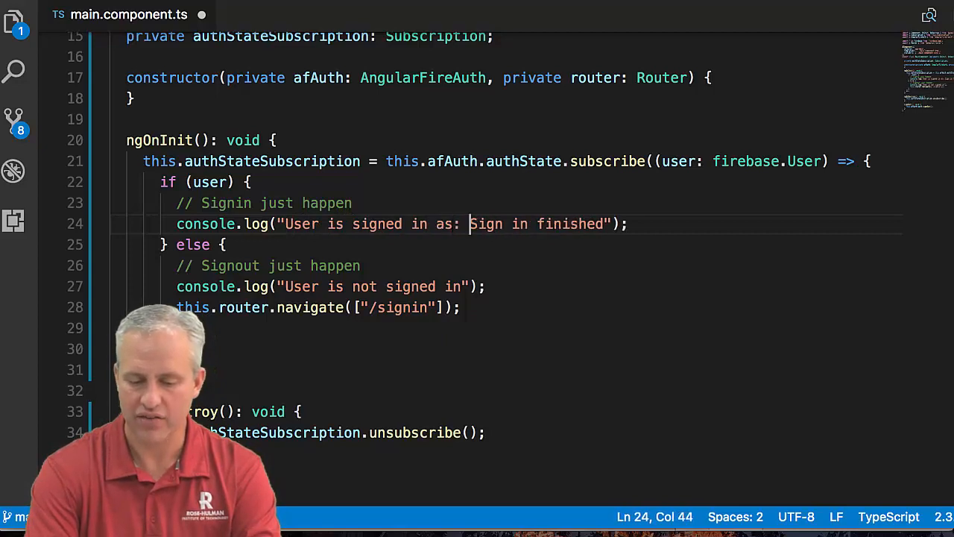
pyautogui.moveTo(470, 224); pyautogui.dragTo(565, 224)
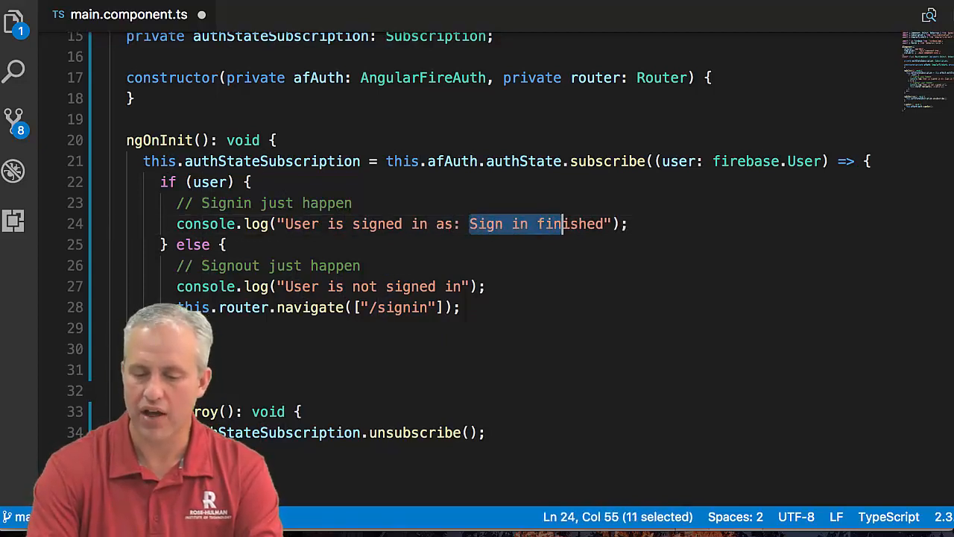
pyautogui.press('Delete')
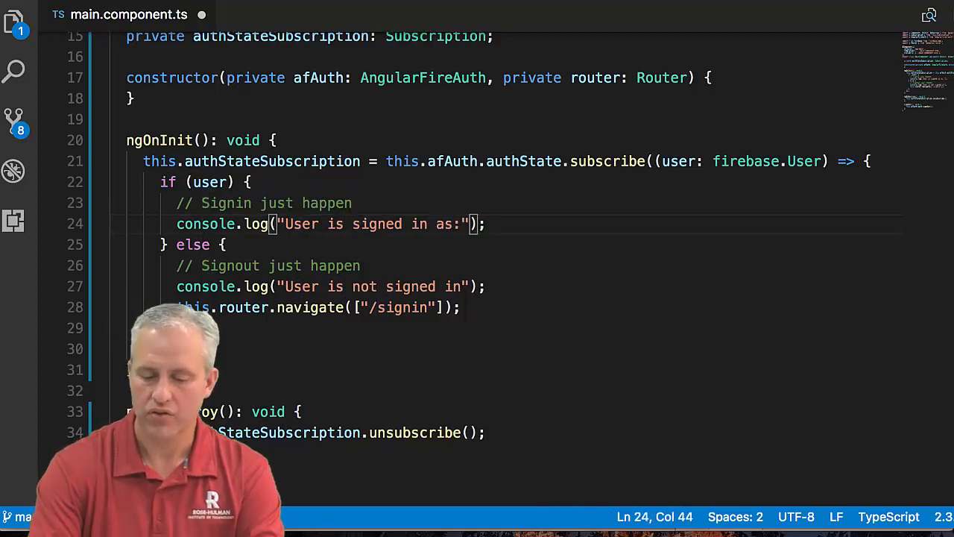
pyautogui.write('" "')
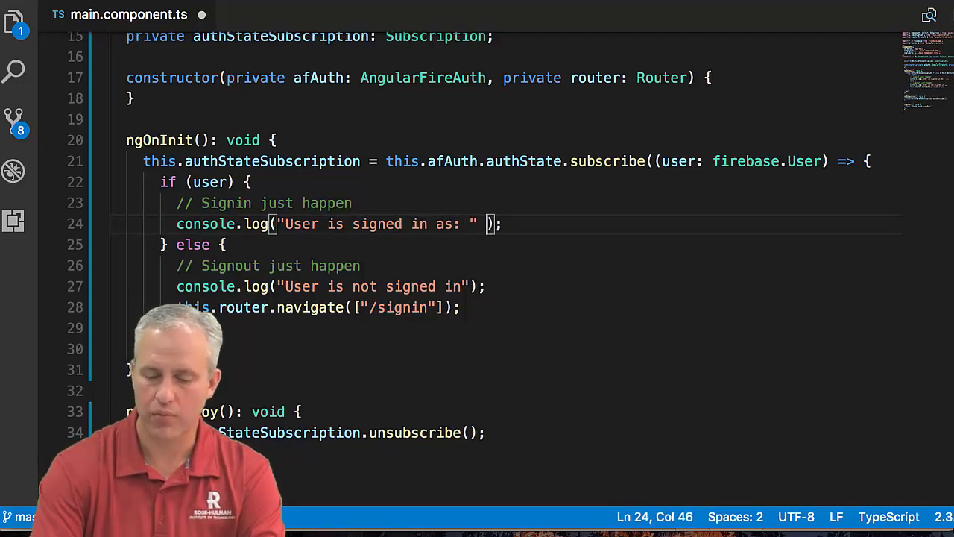
pyautogui.write('+ user.')
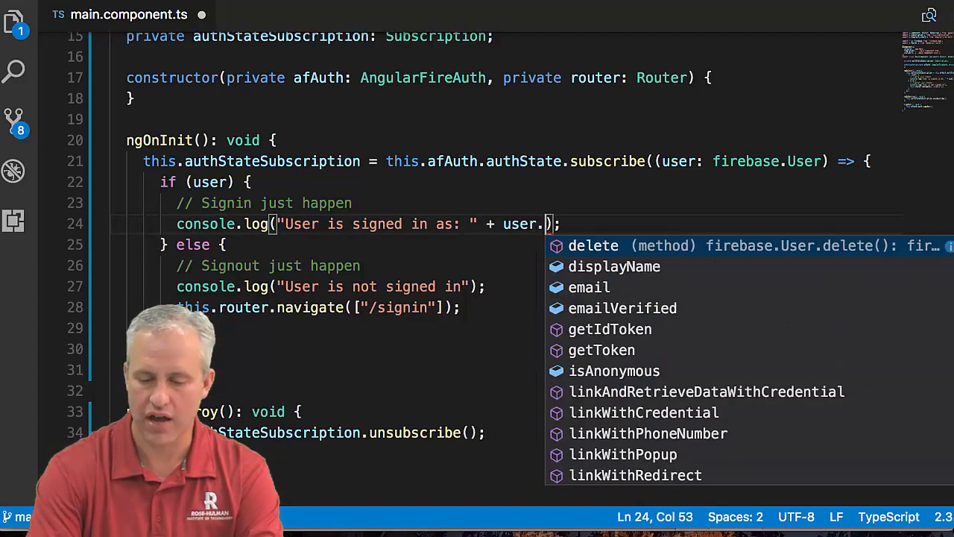
pyautogui.write('uid')
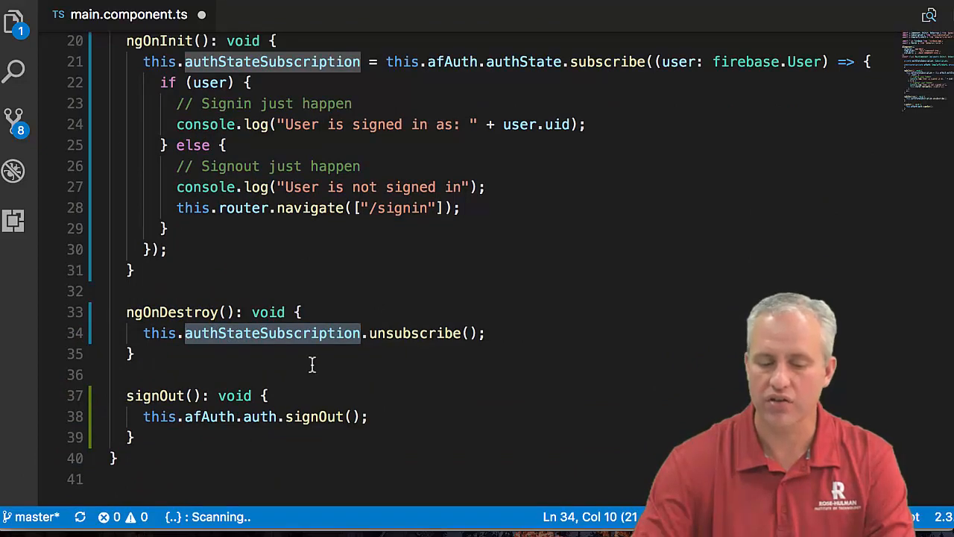
pyautogui.scroll(-3)
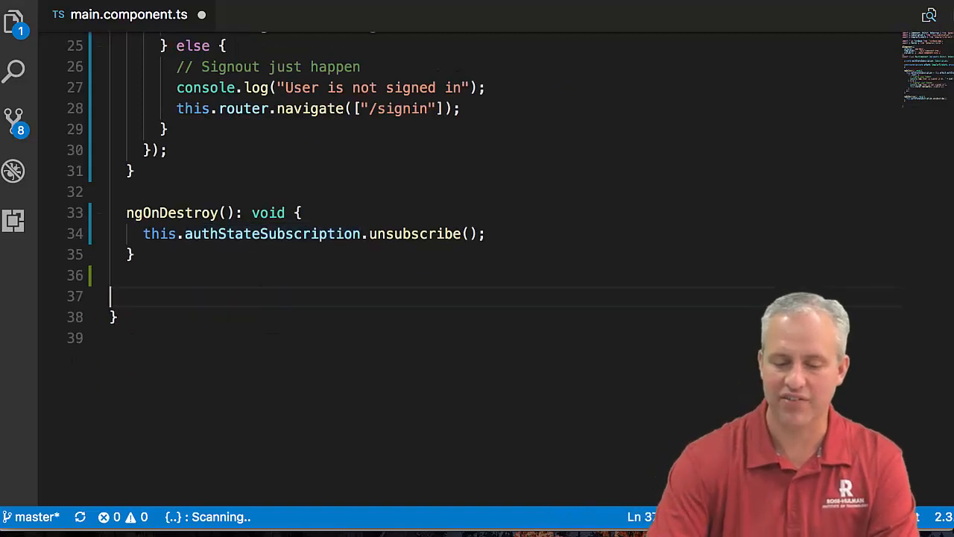
# Step: Browse to localhost:4200, watch the redirect to /signin, and log in via Rose-Hulman Login
pyautogui.scroll(3)
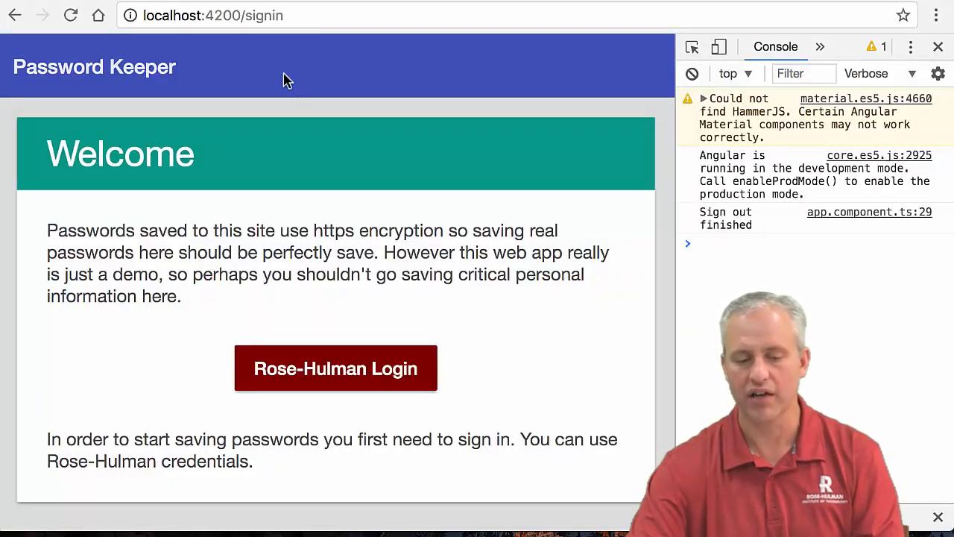
pyautogui.doubleClick(267, 15)
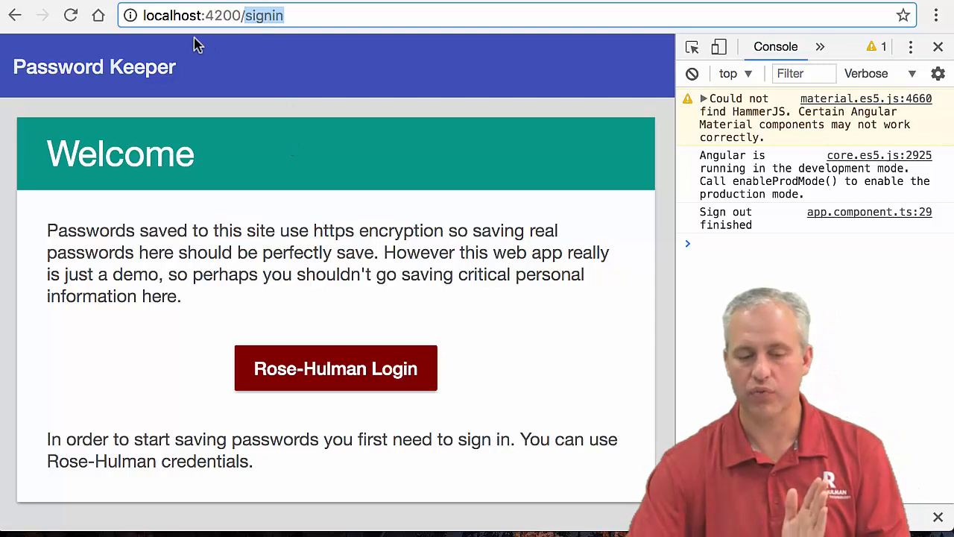
pyautogui.moveTo(324, 65)
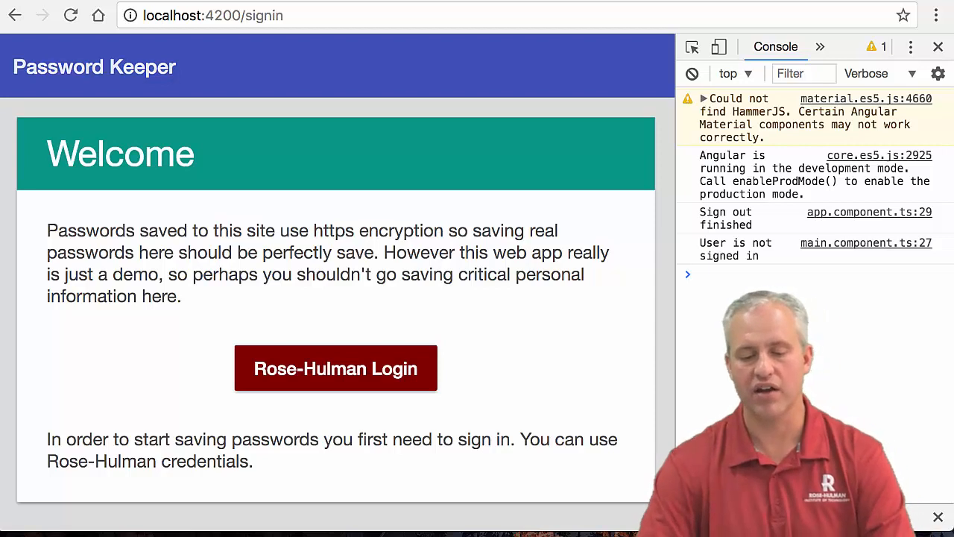
pyautogui.moveTo(287, 391)
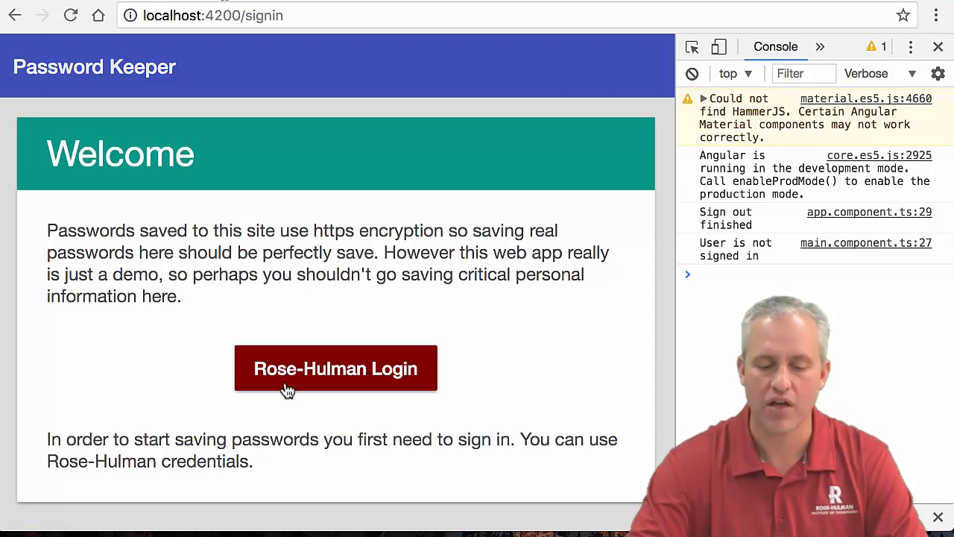
pyautogui.click(335, 367)
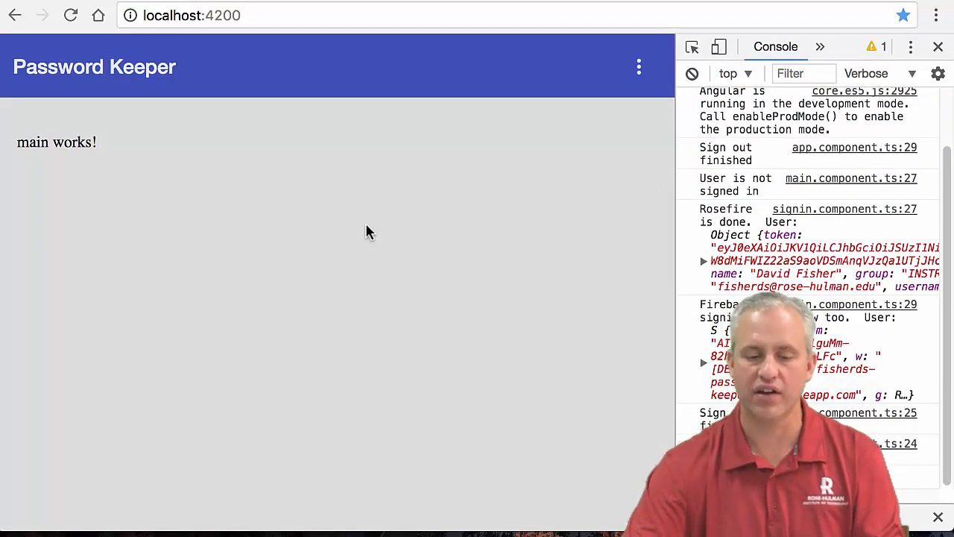
pyautogui.click(639, 67)
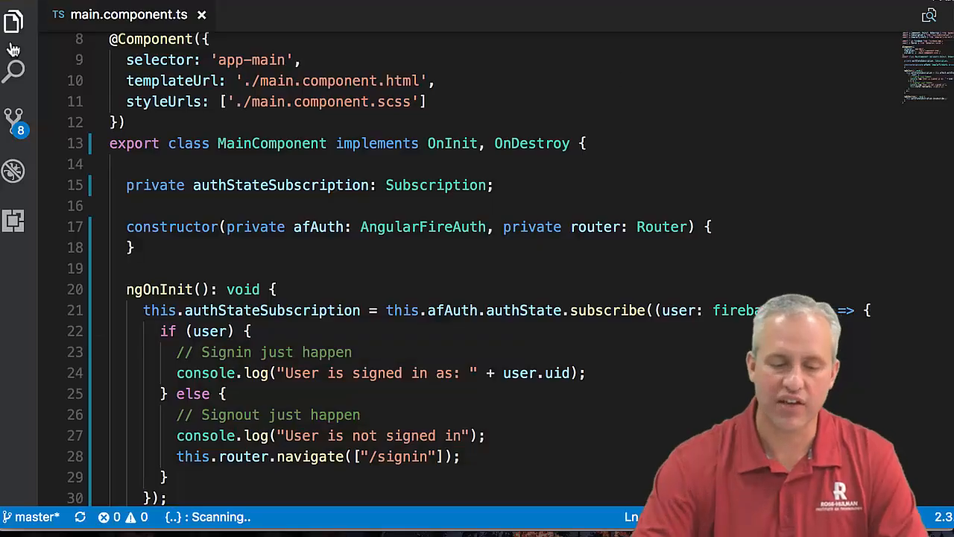
# Step: Review the signOut line in app.component.ts, then return to main.component.ts and highlight the auth-state handling
pyautogui.click(13, 21)
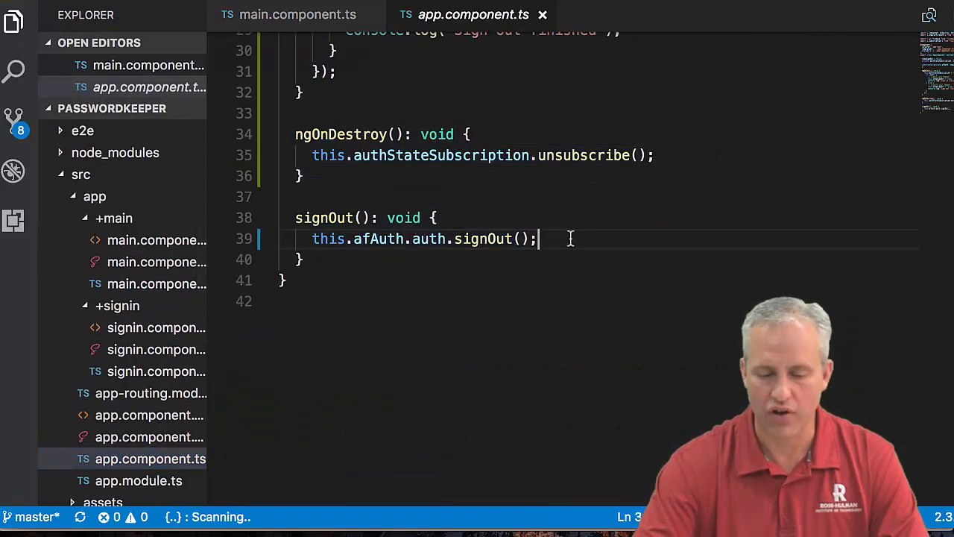
pyautogui.tripleClick(421, 238)
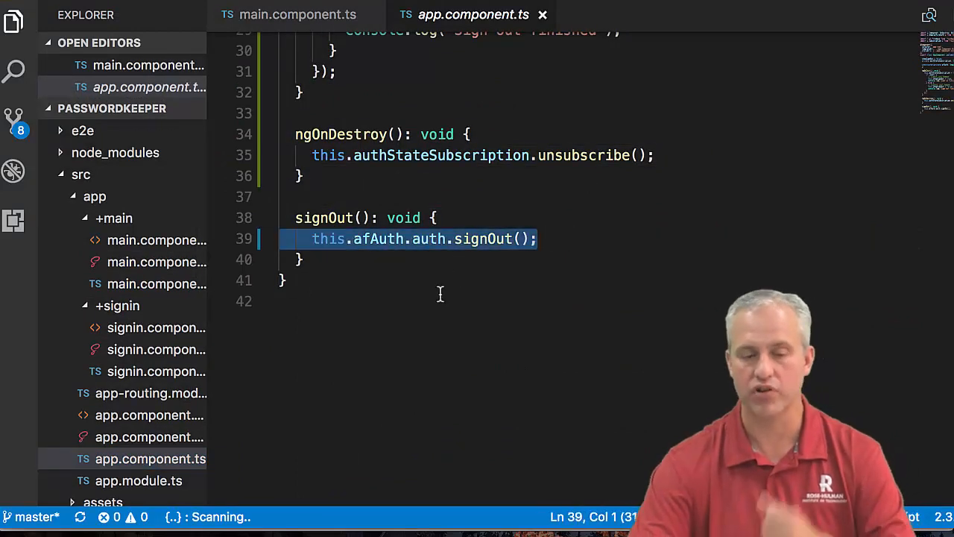
pyautogui.click(297, 14)
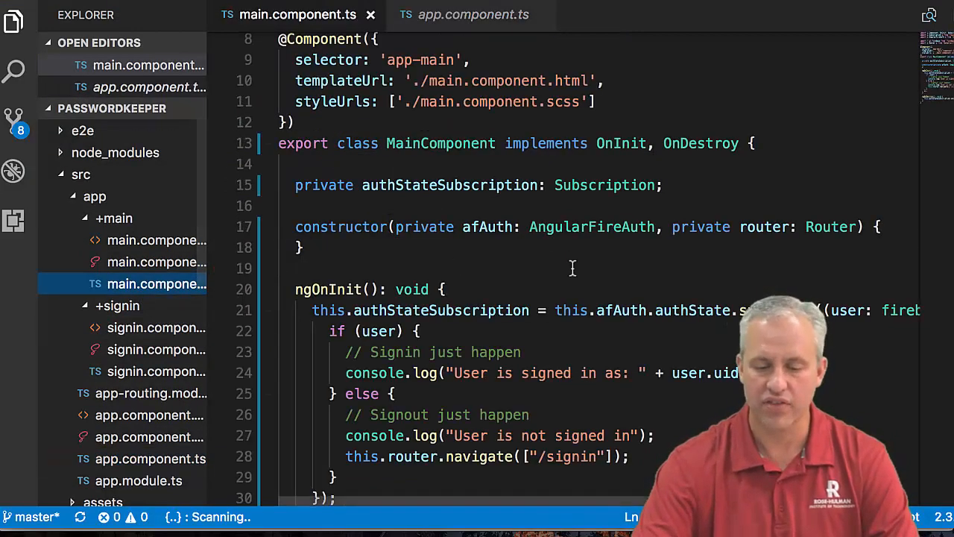
pyautogui.moveTo(311, 310); pyautogui.dragTo(629, 456)
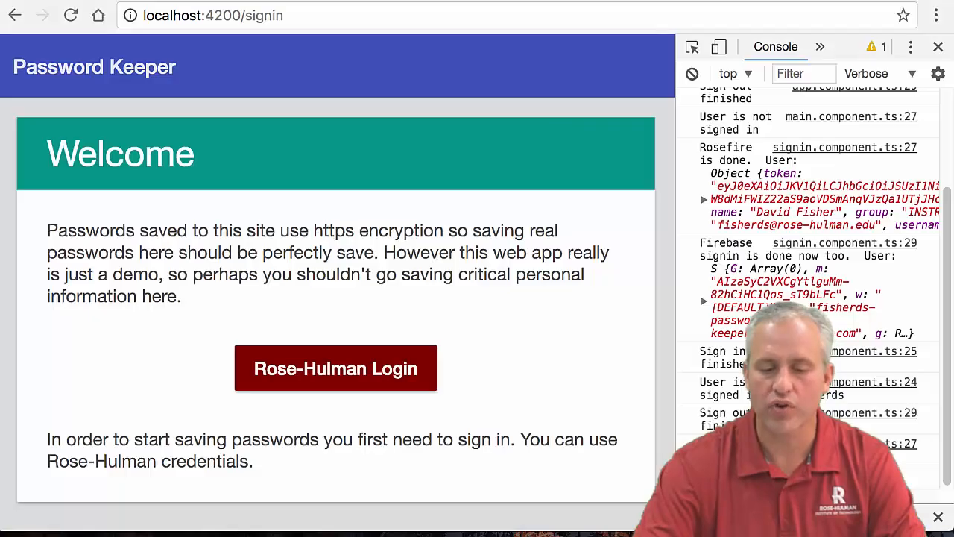
pyautogui.moveTo(417, 211)
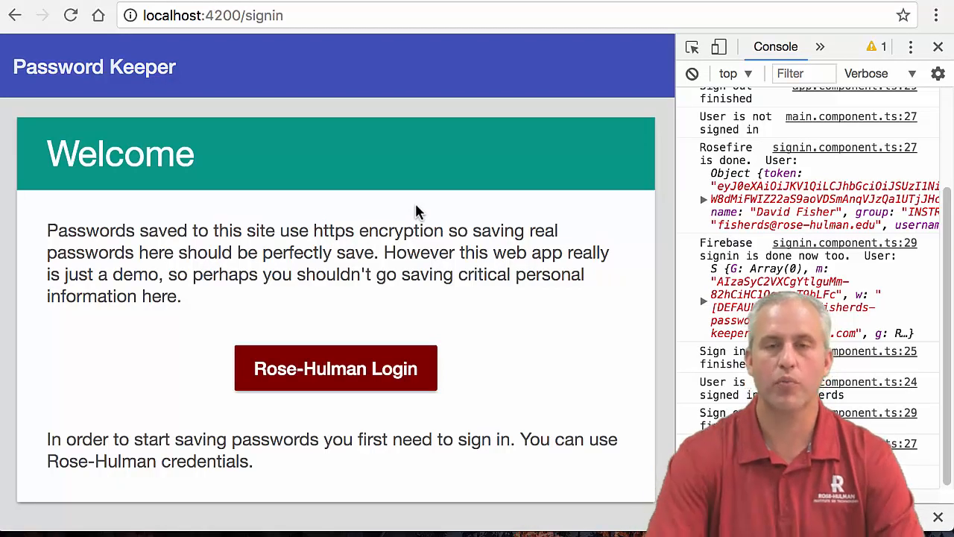